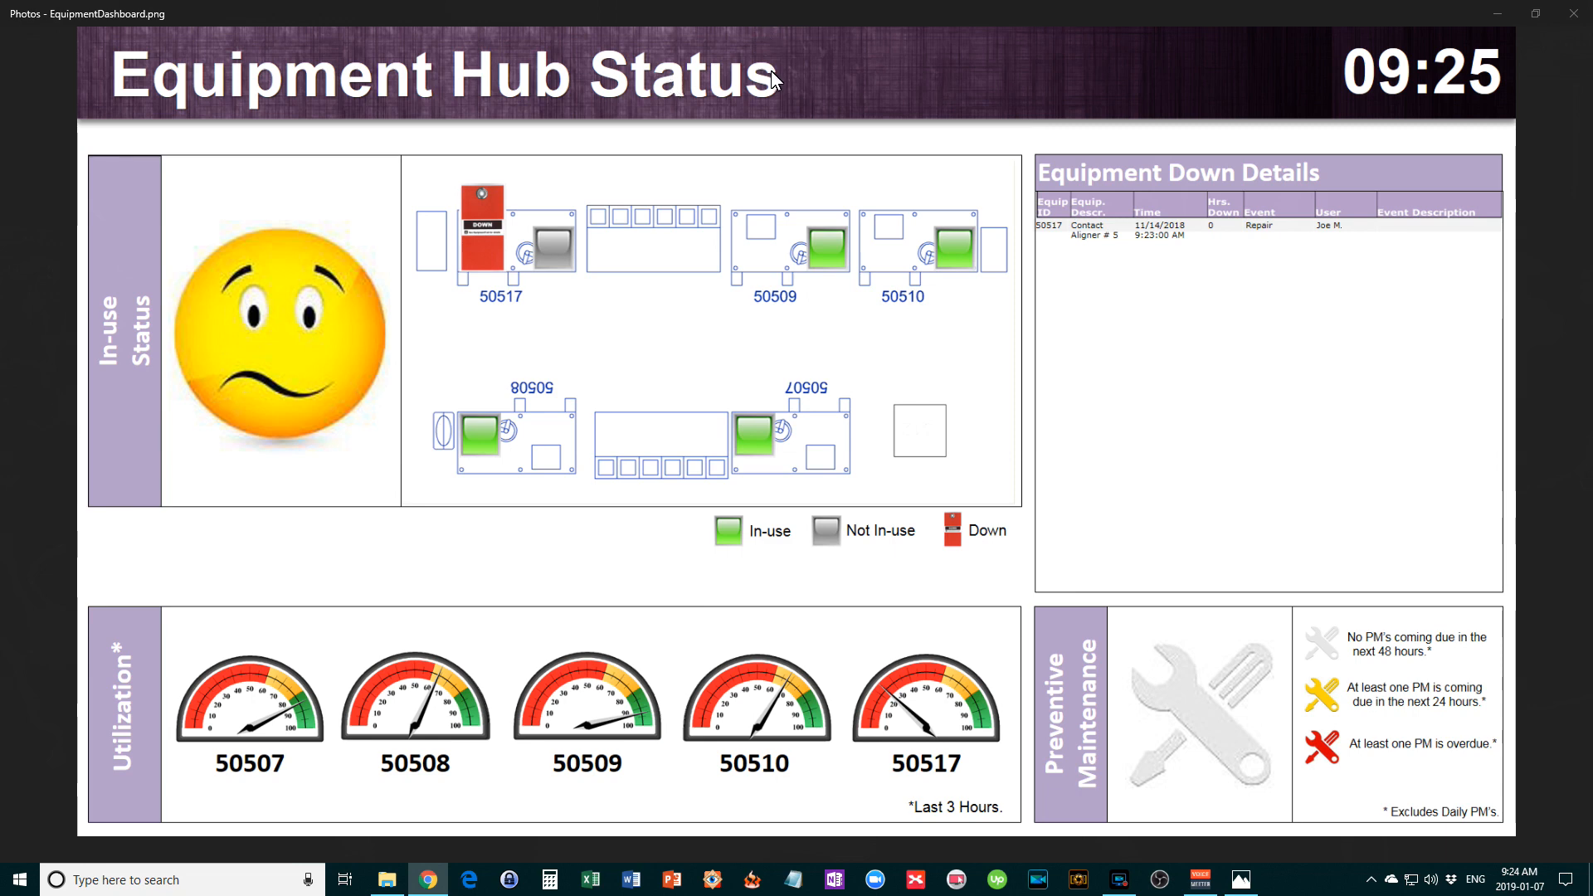
pyautogui.moveTo(1422, 107)
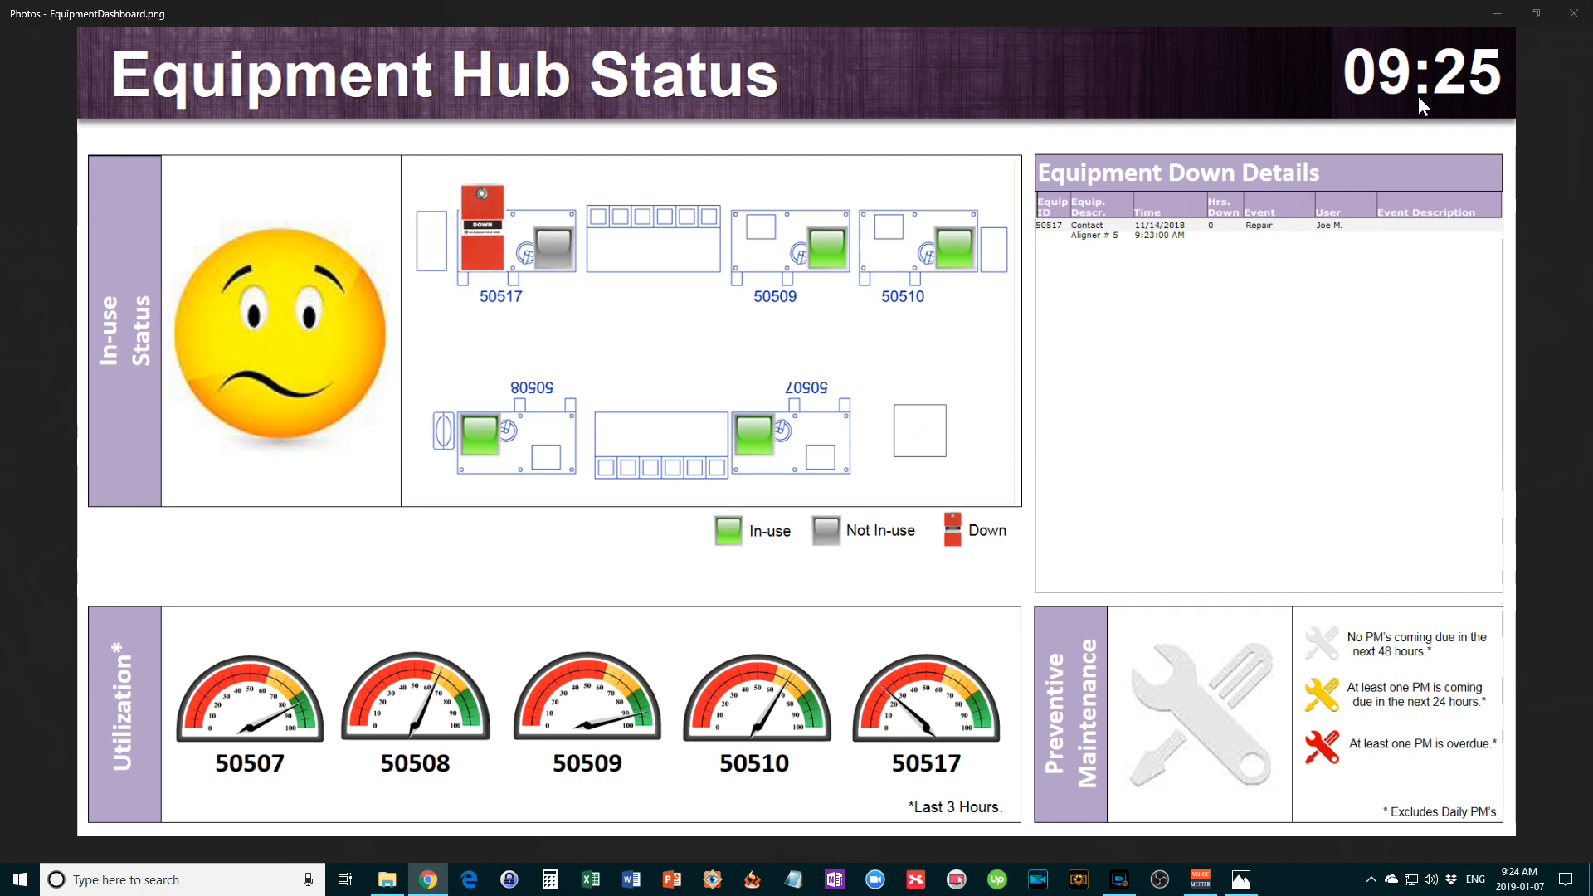
pyautogui.moveTo(1151, 28)
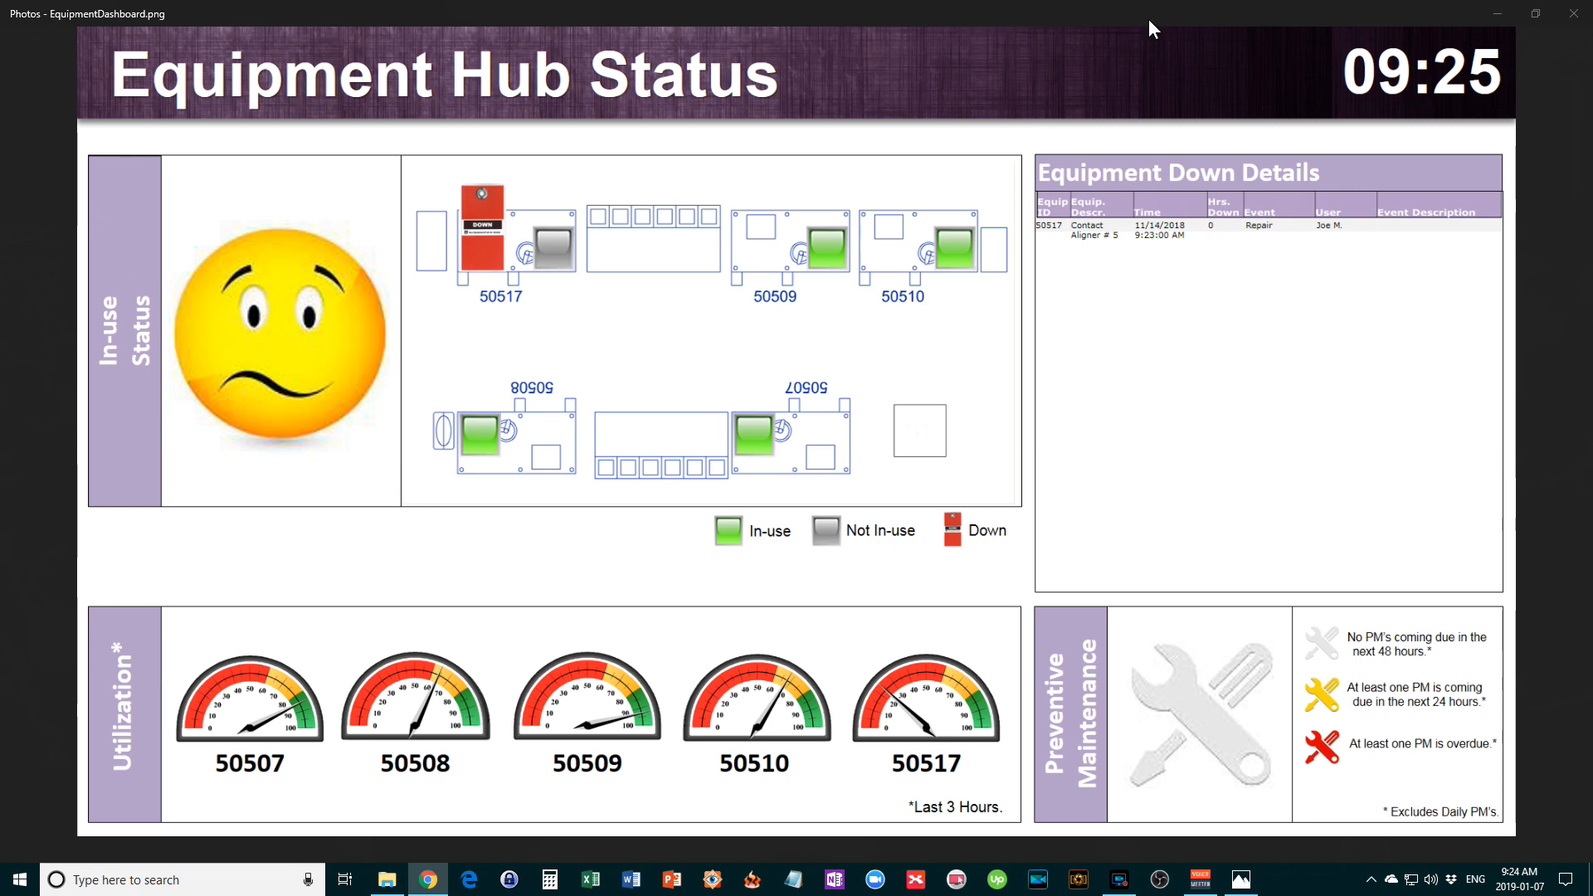
pyautogui.moveTo(875, 96)
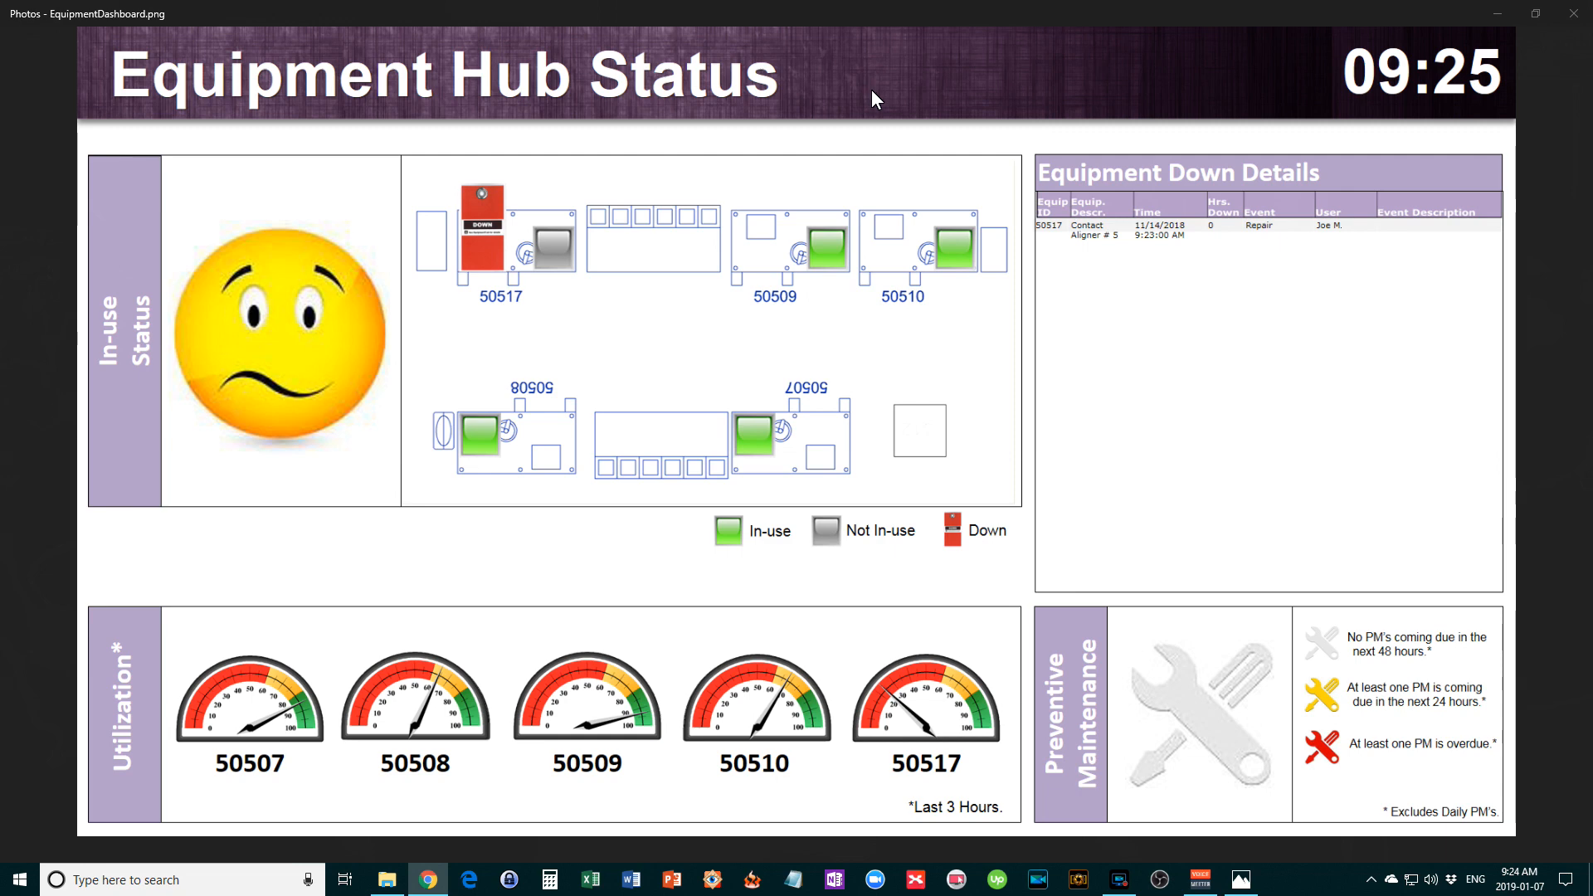
pyautogui.moveTo(214, 337)
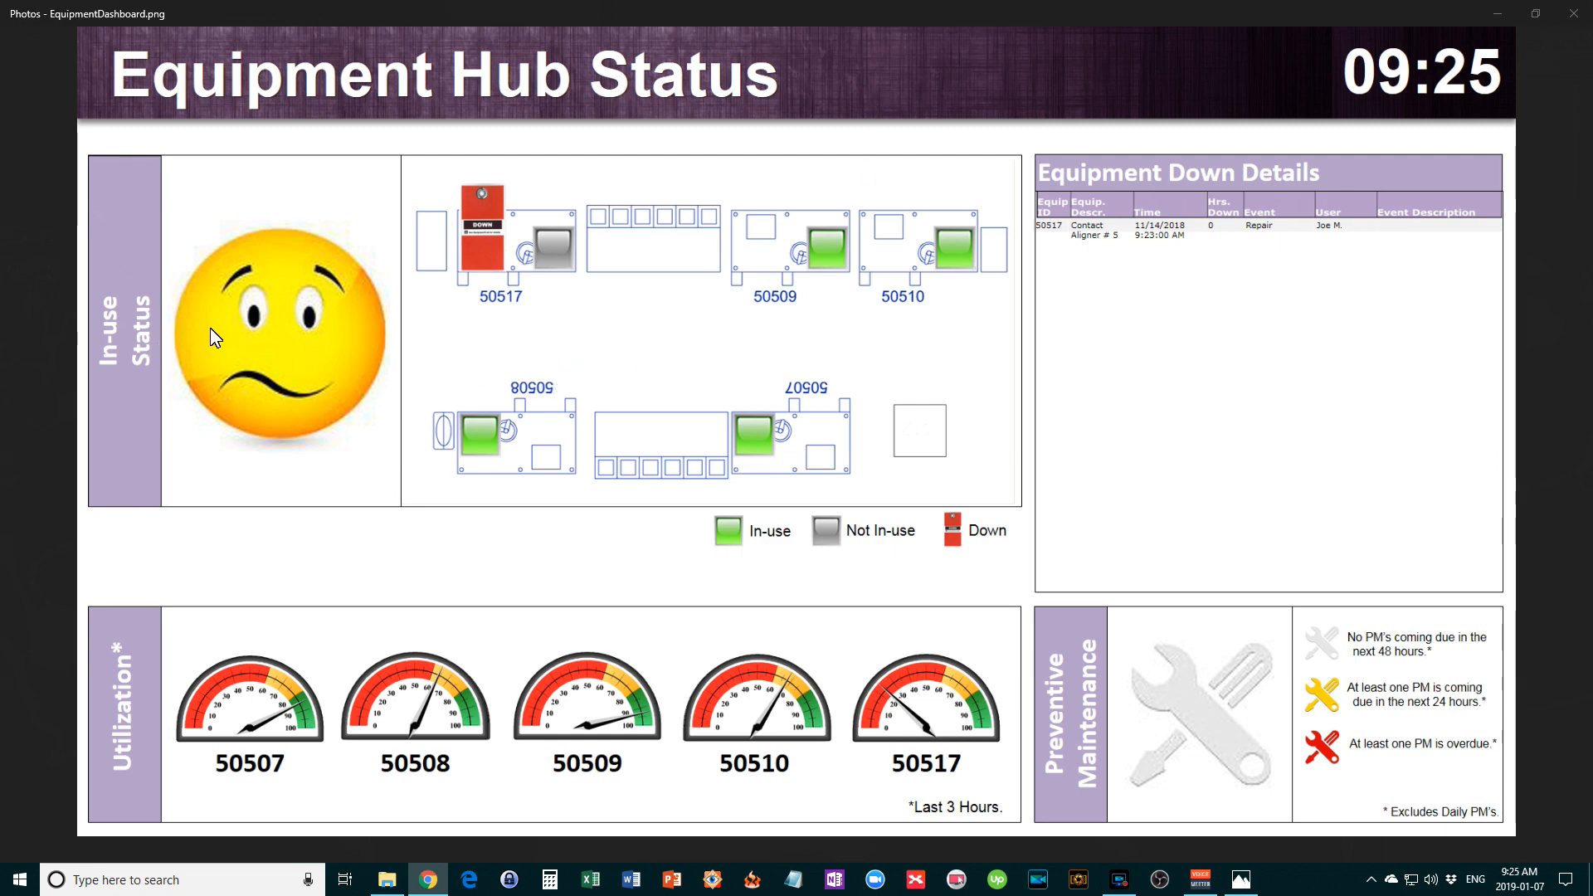
pyautogui.moveTo(269, 348)
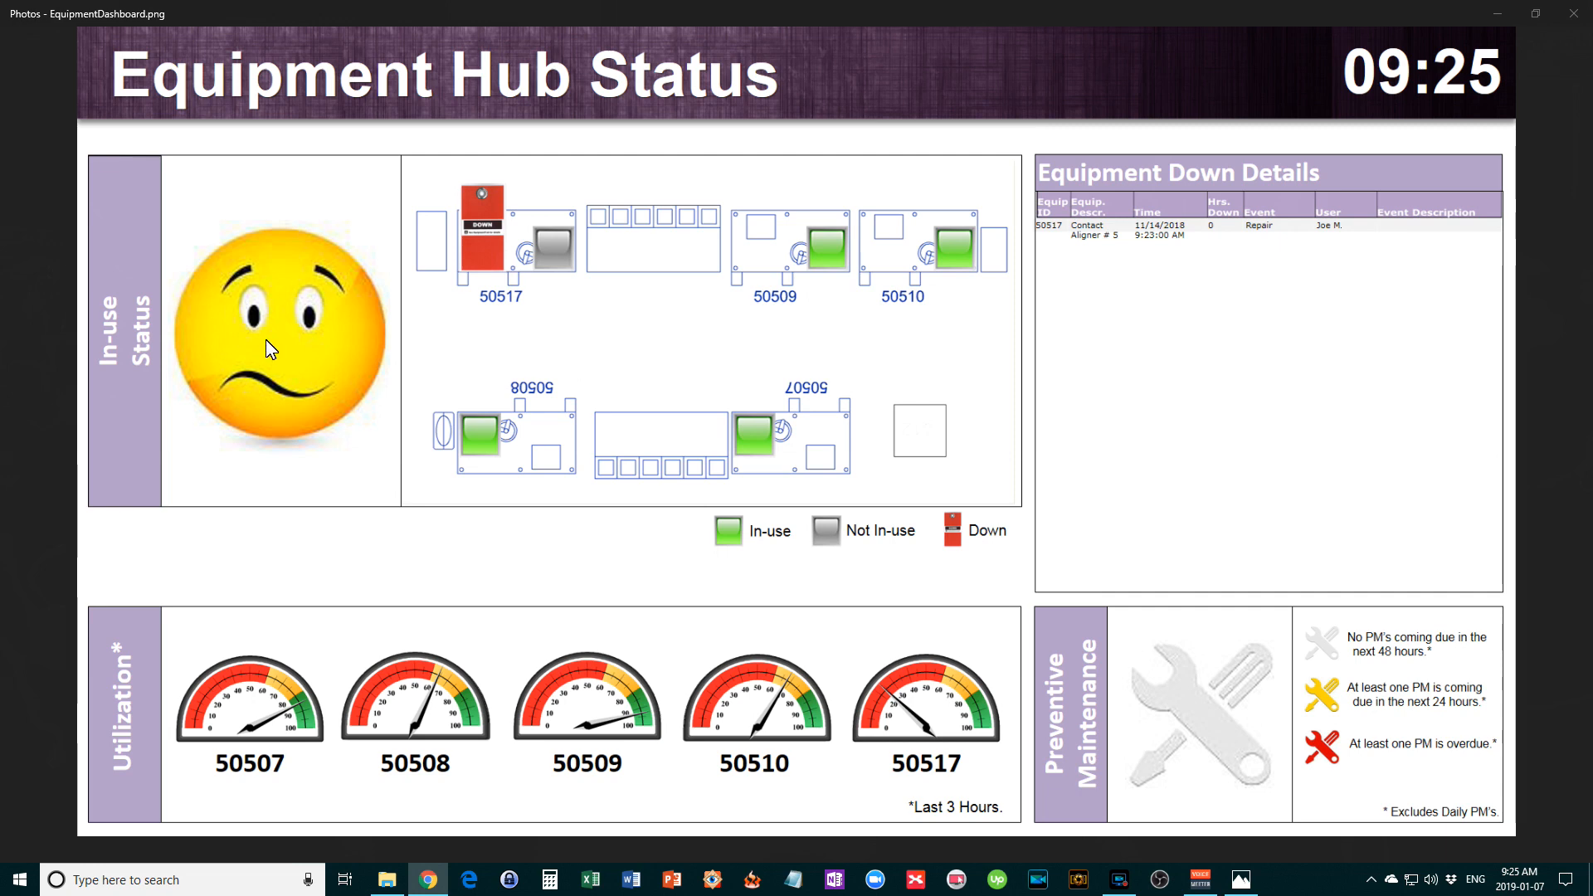
pyautogui.moveTo(966, 321)
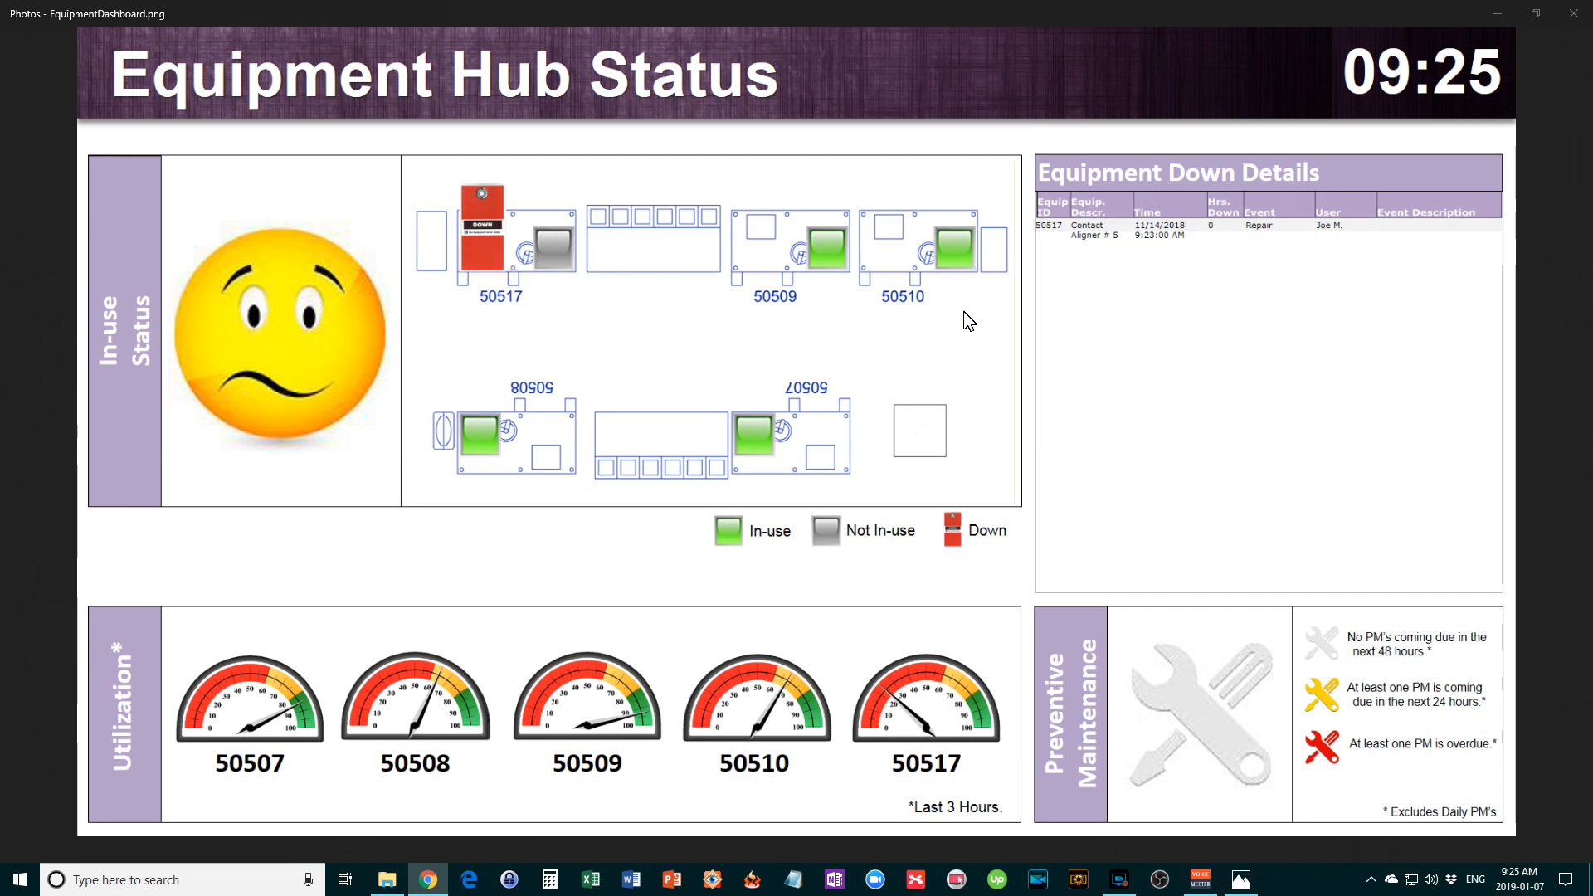
pyautogui.moveTo(937, 354)
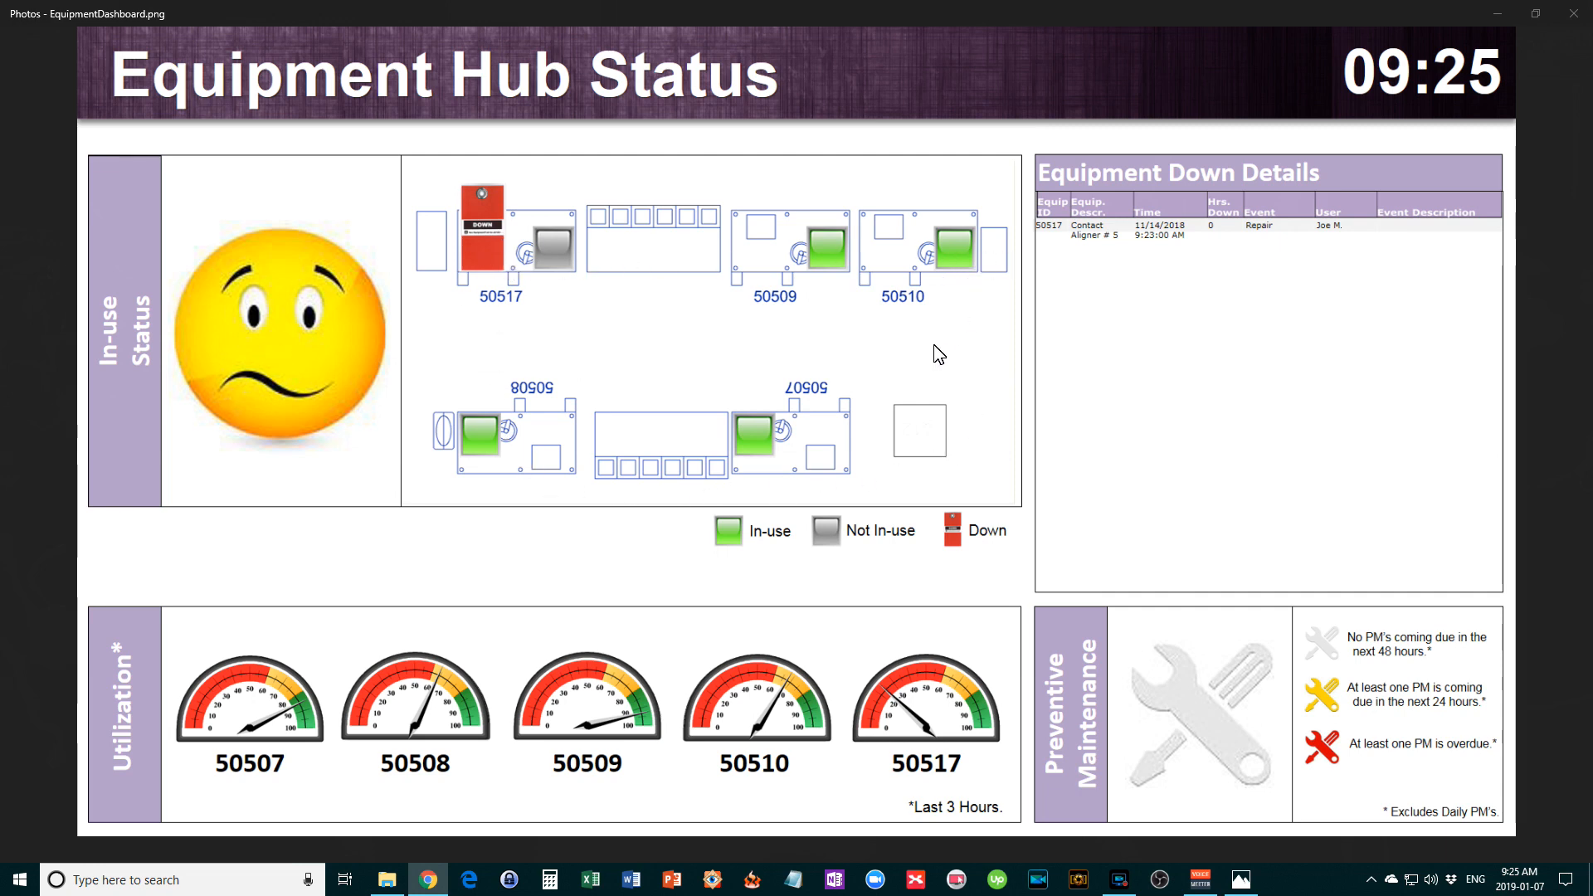
pyautogui.moveTo(725, 422)
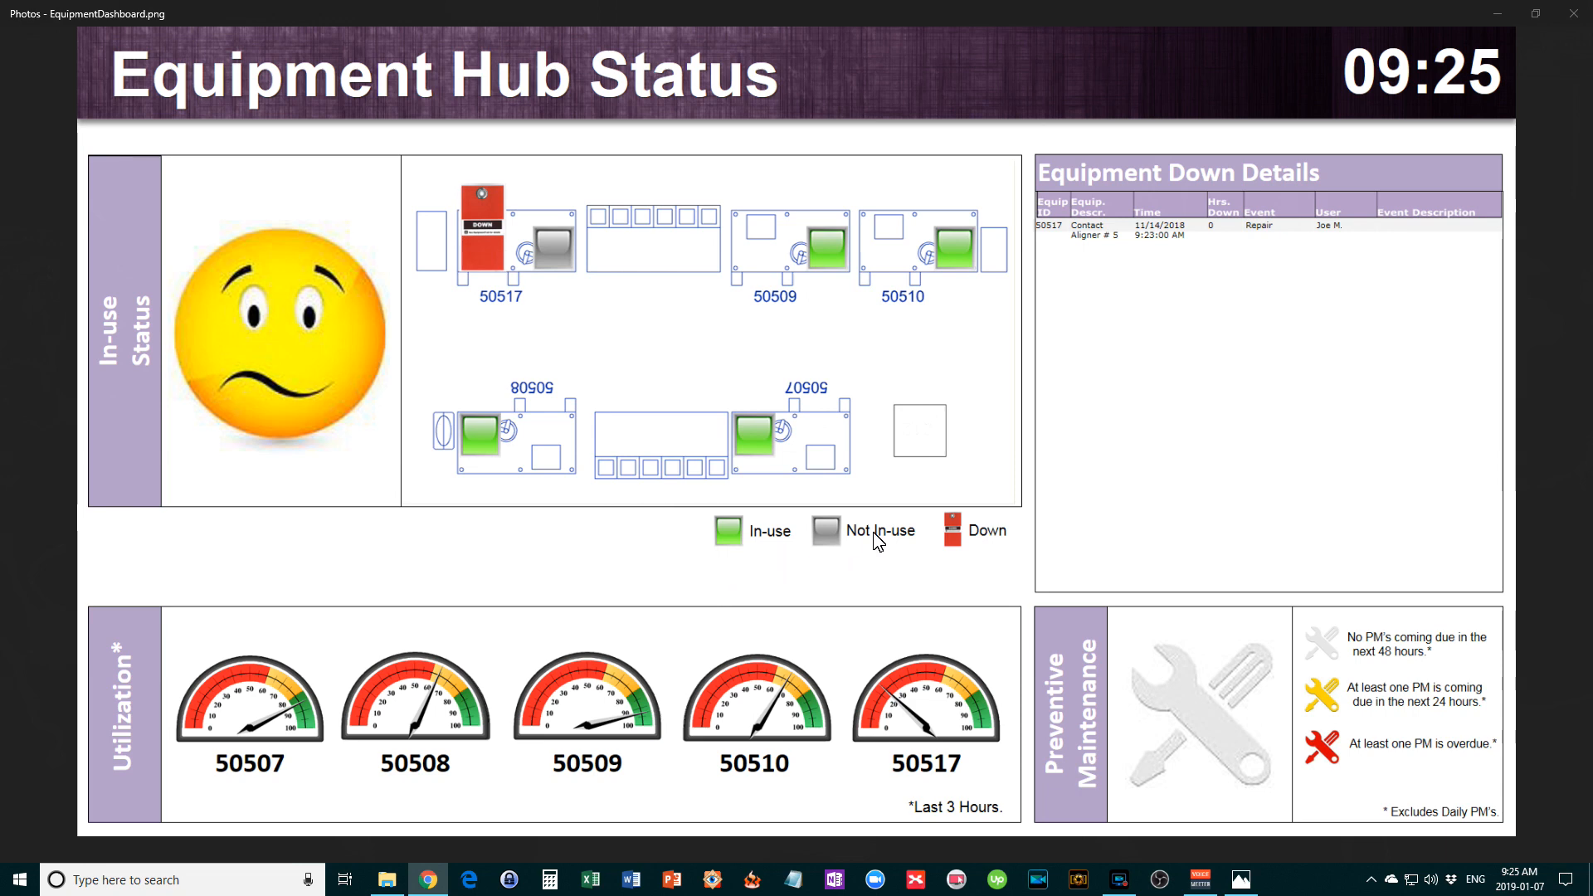
pyautogui.moveTo(979, 544)
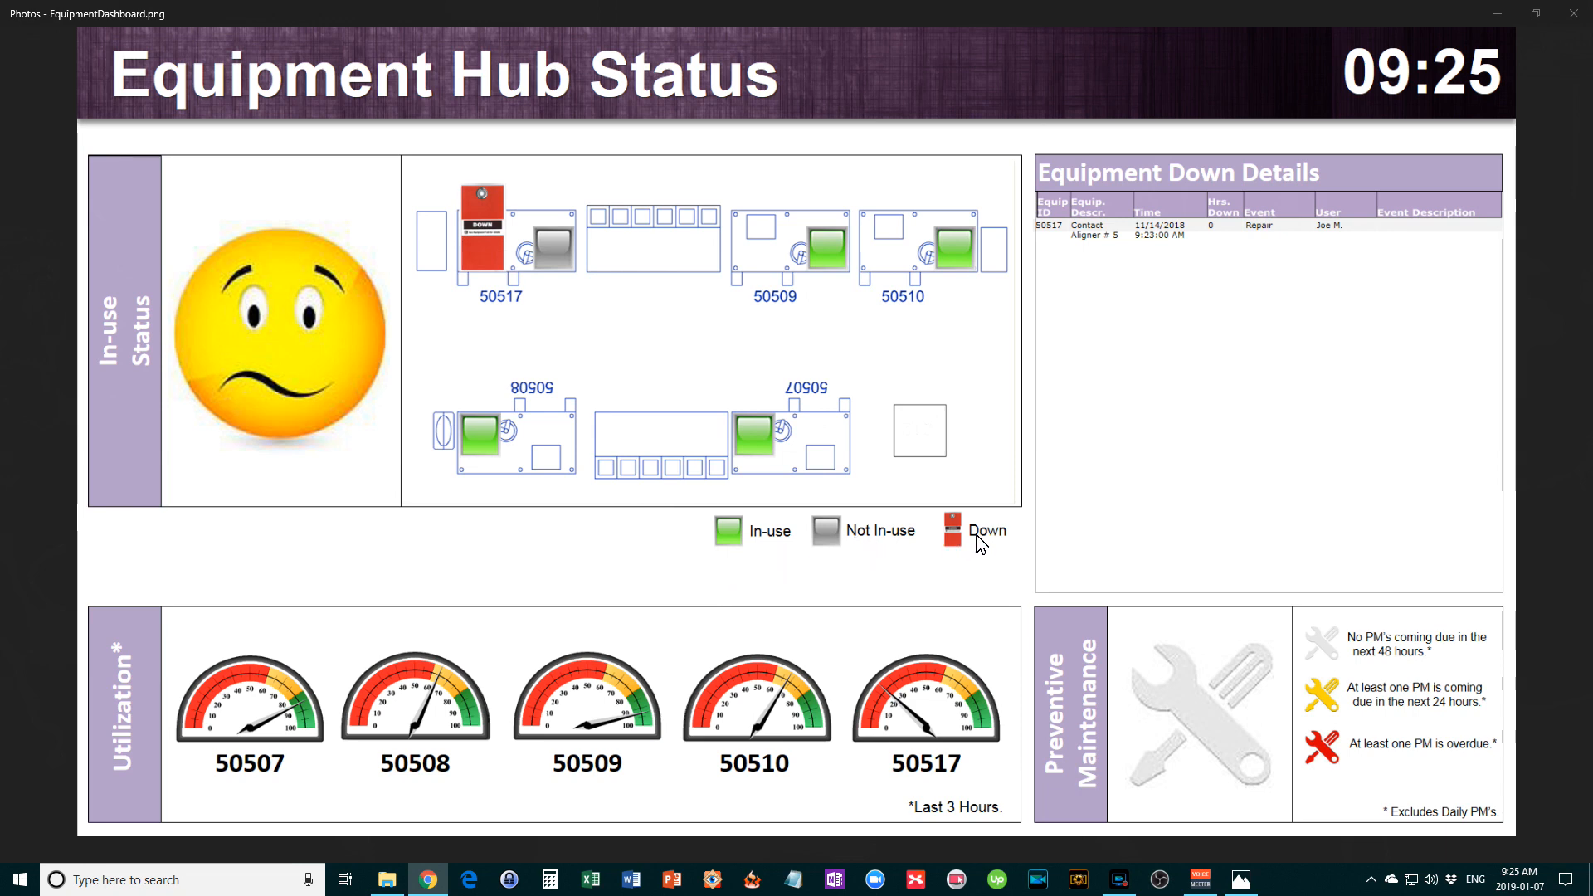
pyautogui.moveTo(976, 546)
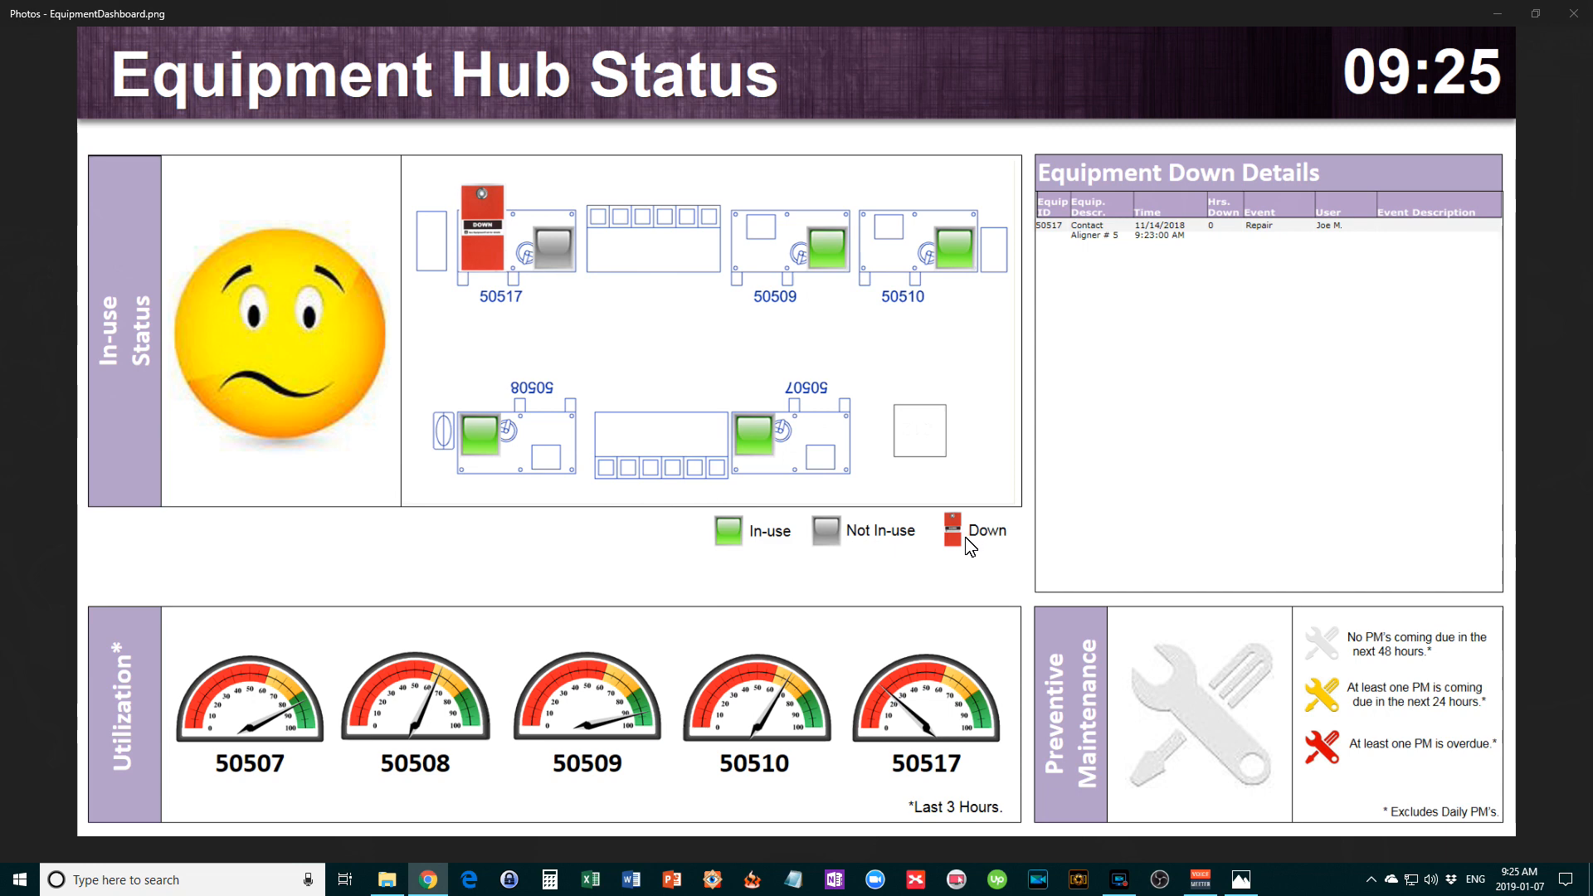
pyautogui.moveTo(549, 478)
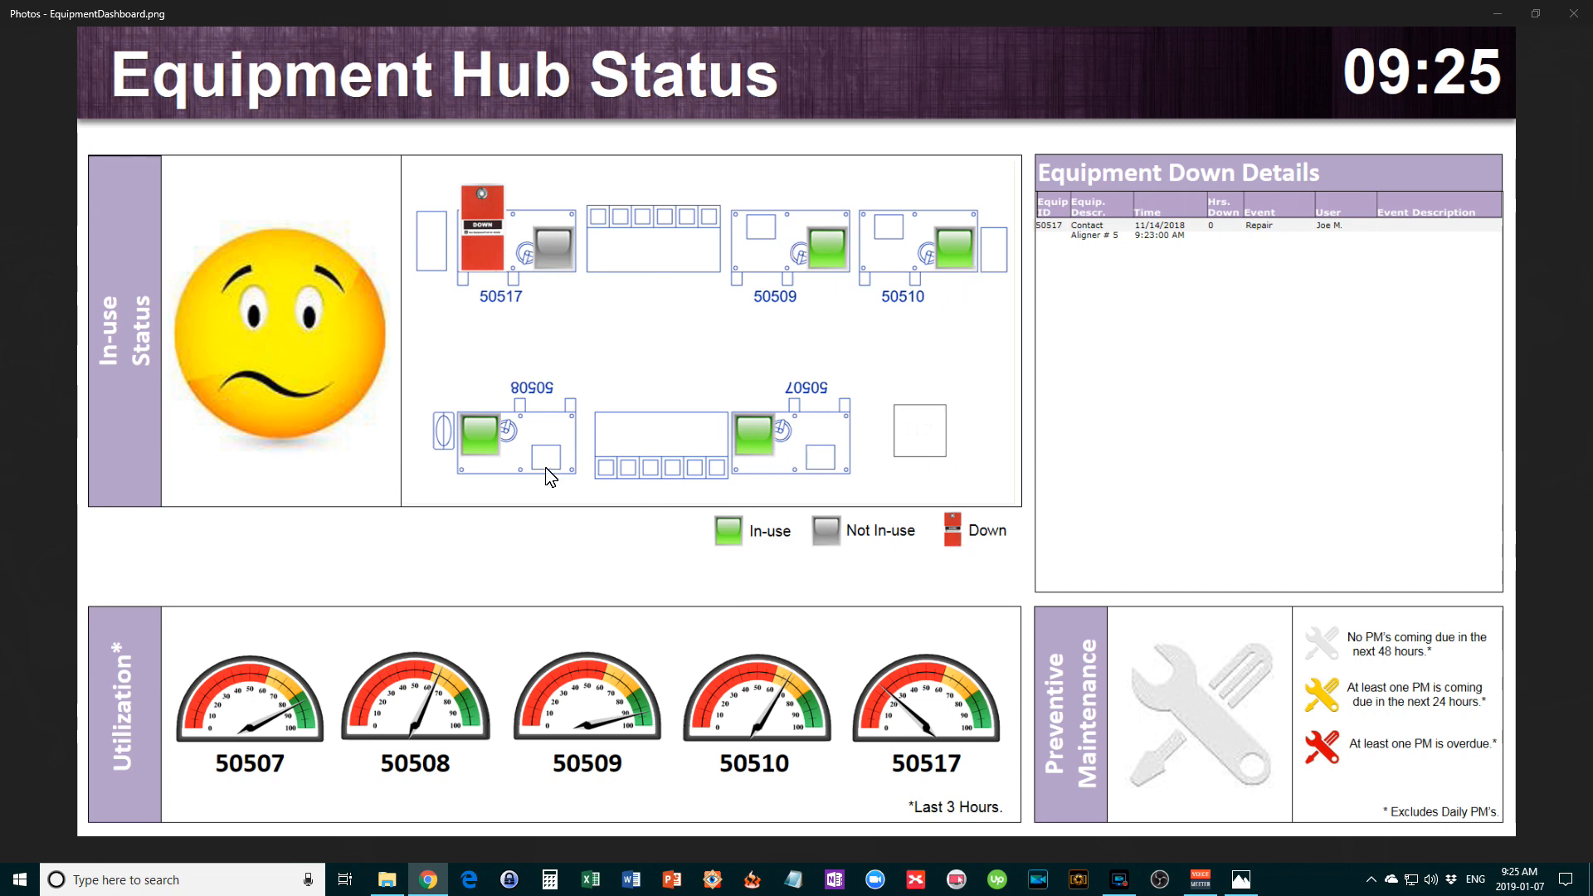
pyautogui.moveTo(518, 320)
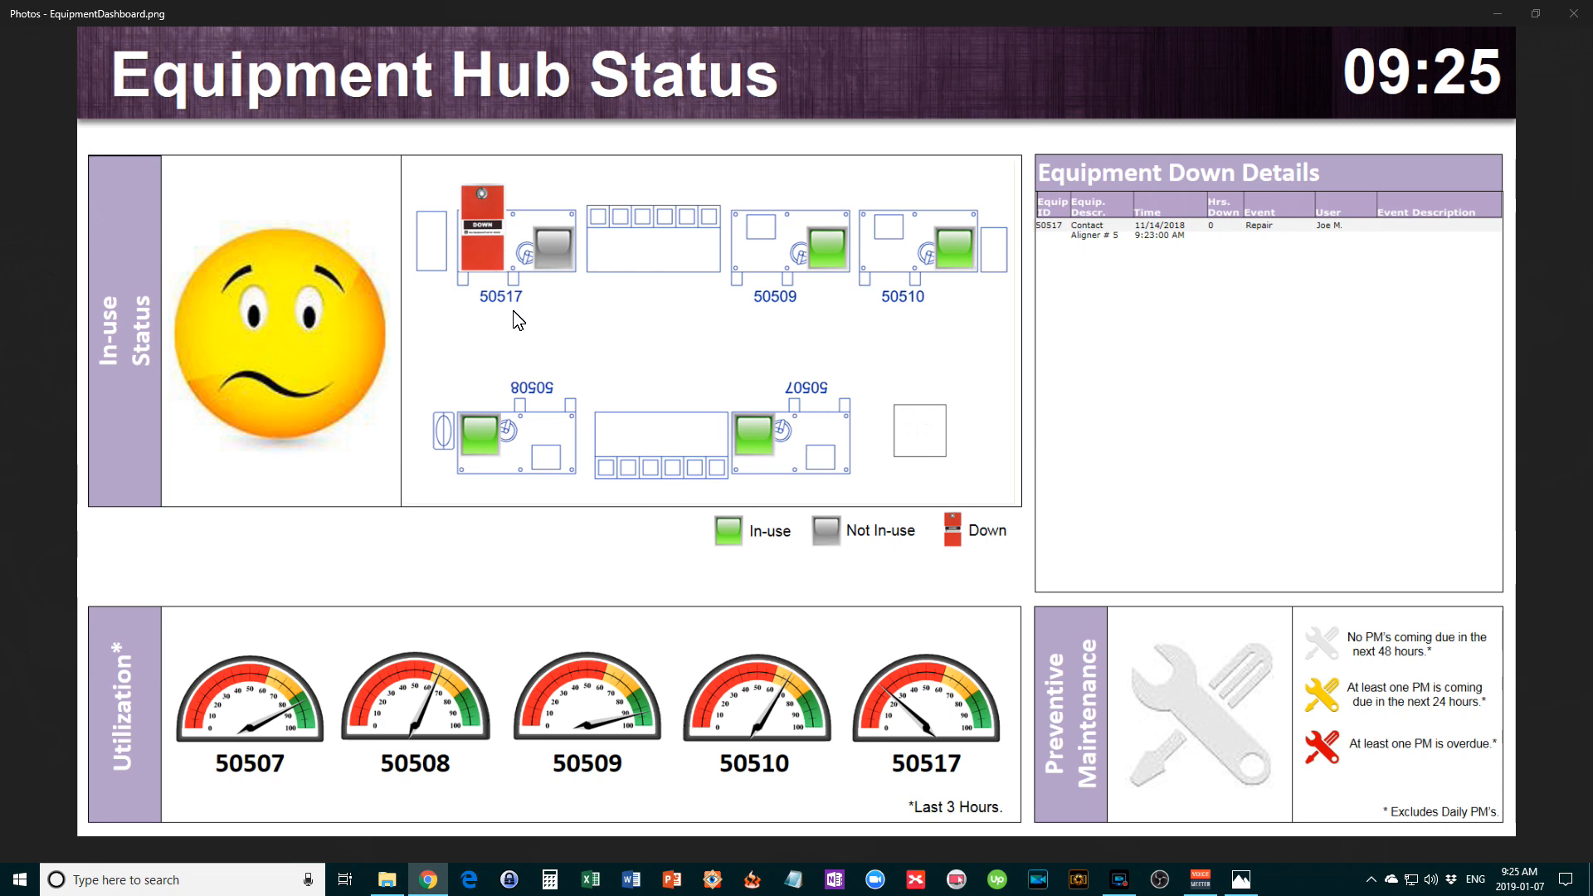
pyautogui.moveTo(499, 273)
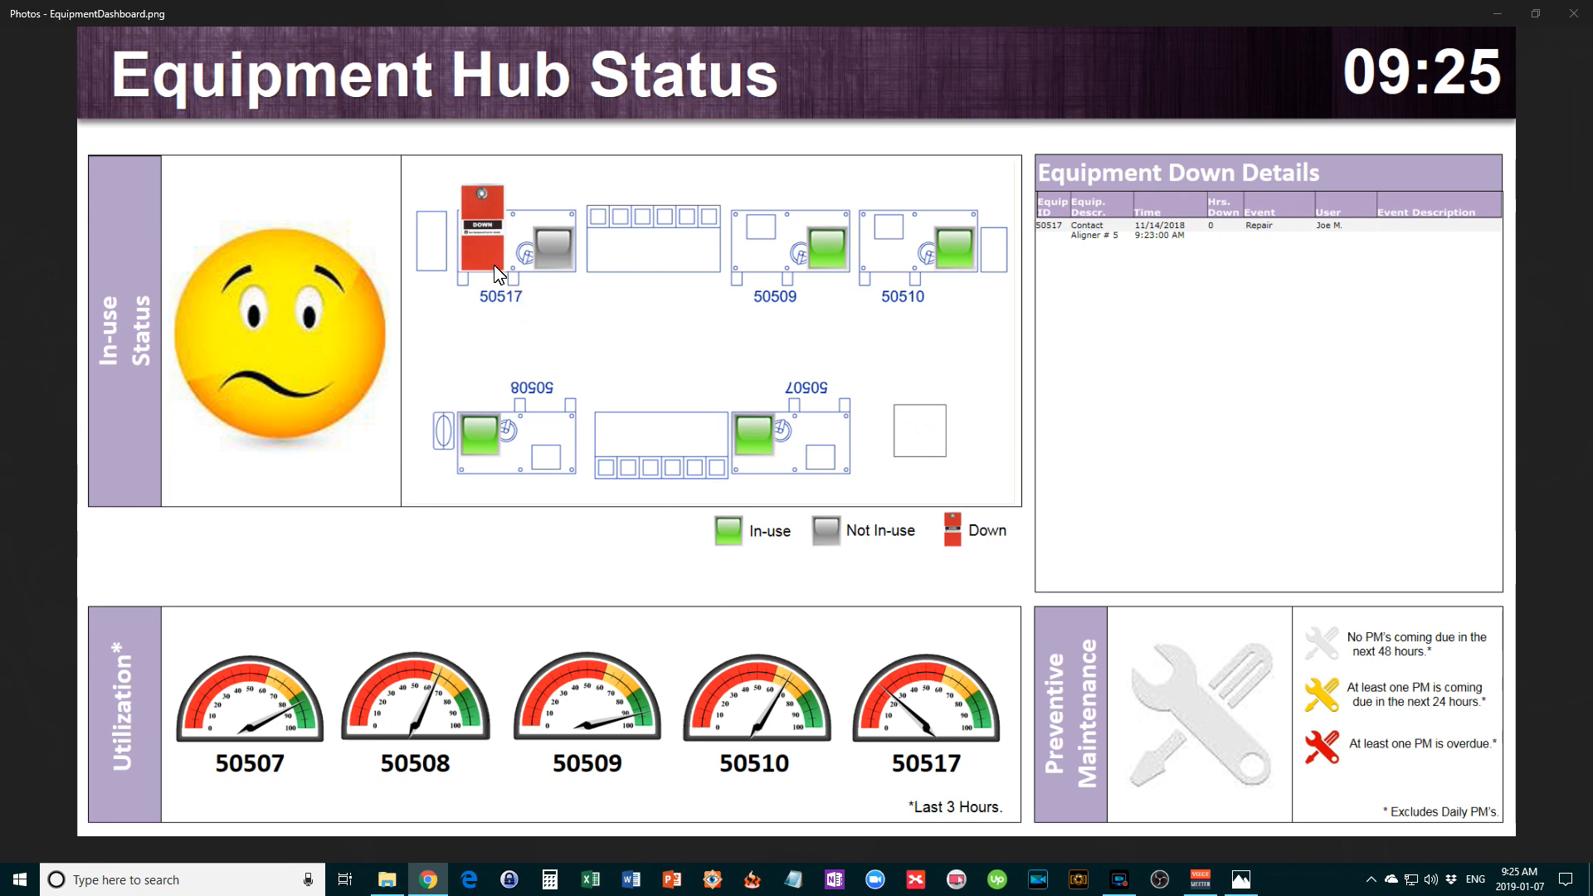
pyautogui.moveTo(687, 352)
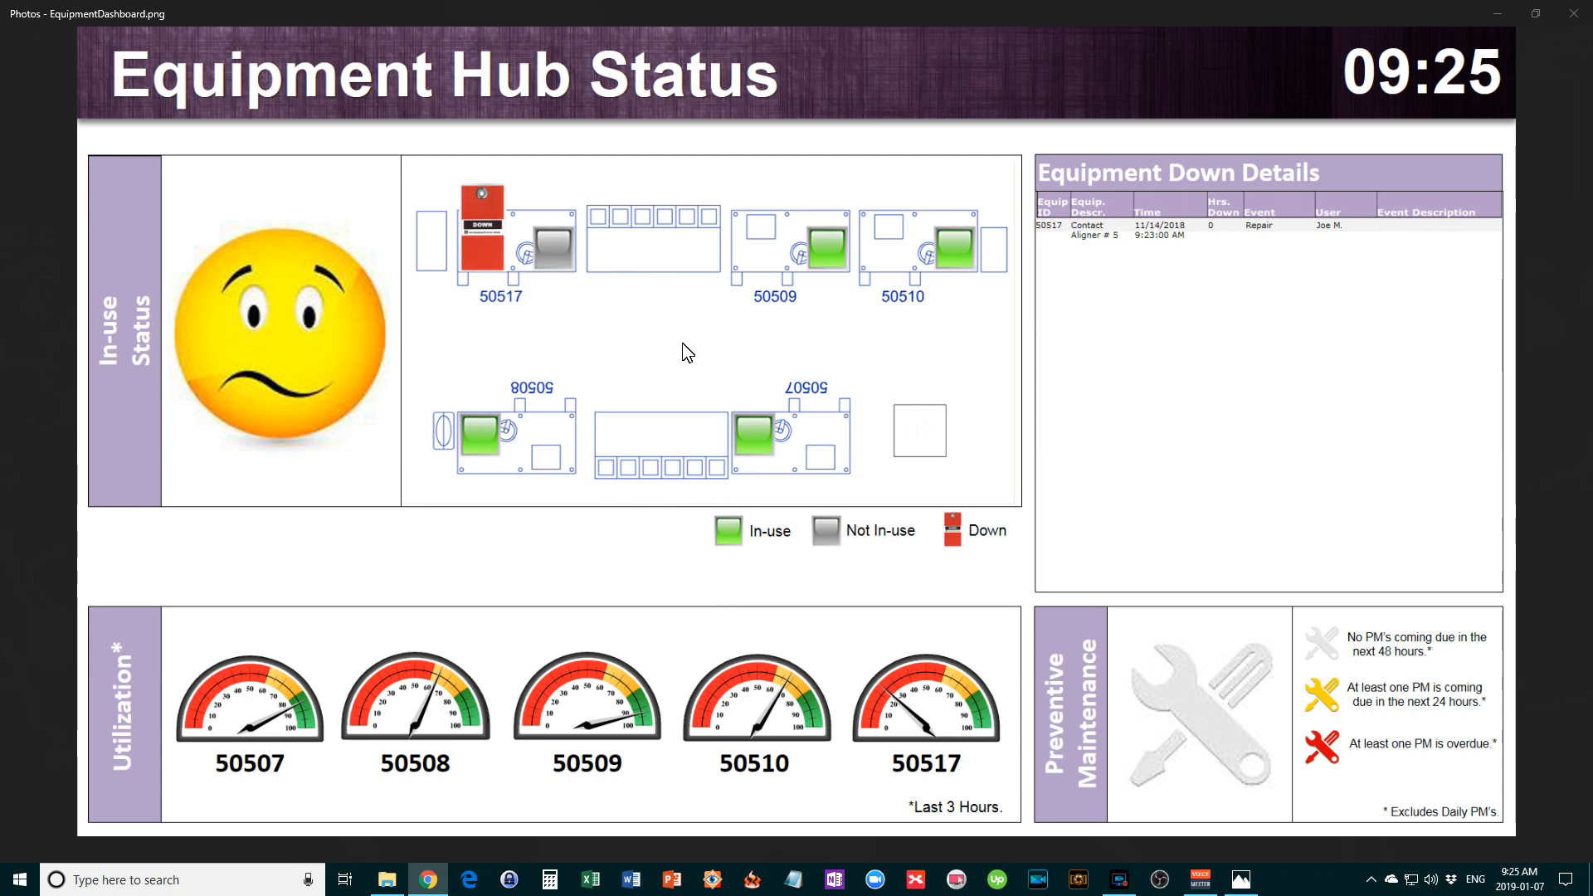
pyautogui.moveTo(308, 351)
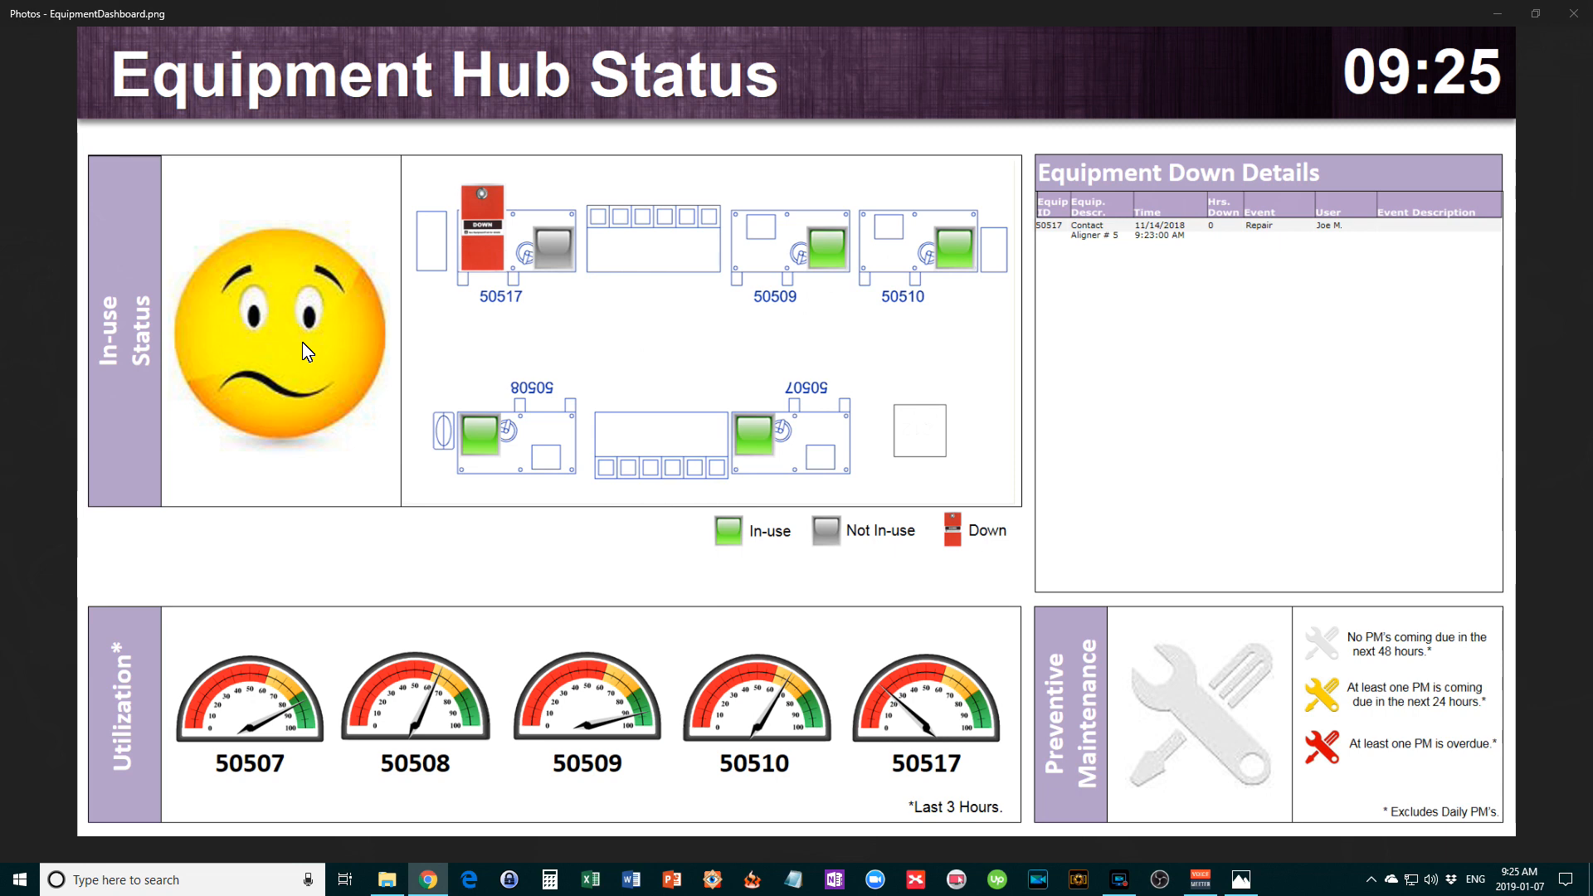
pyautogui.moveTo(728, 436)
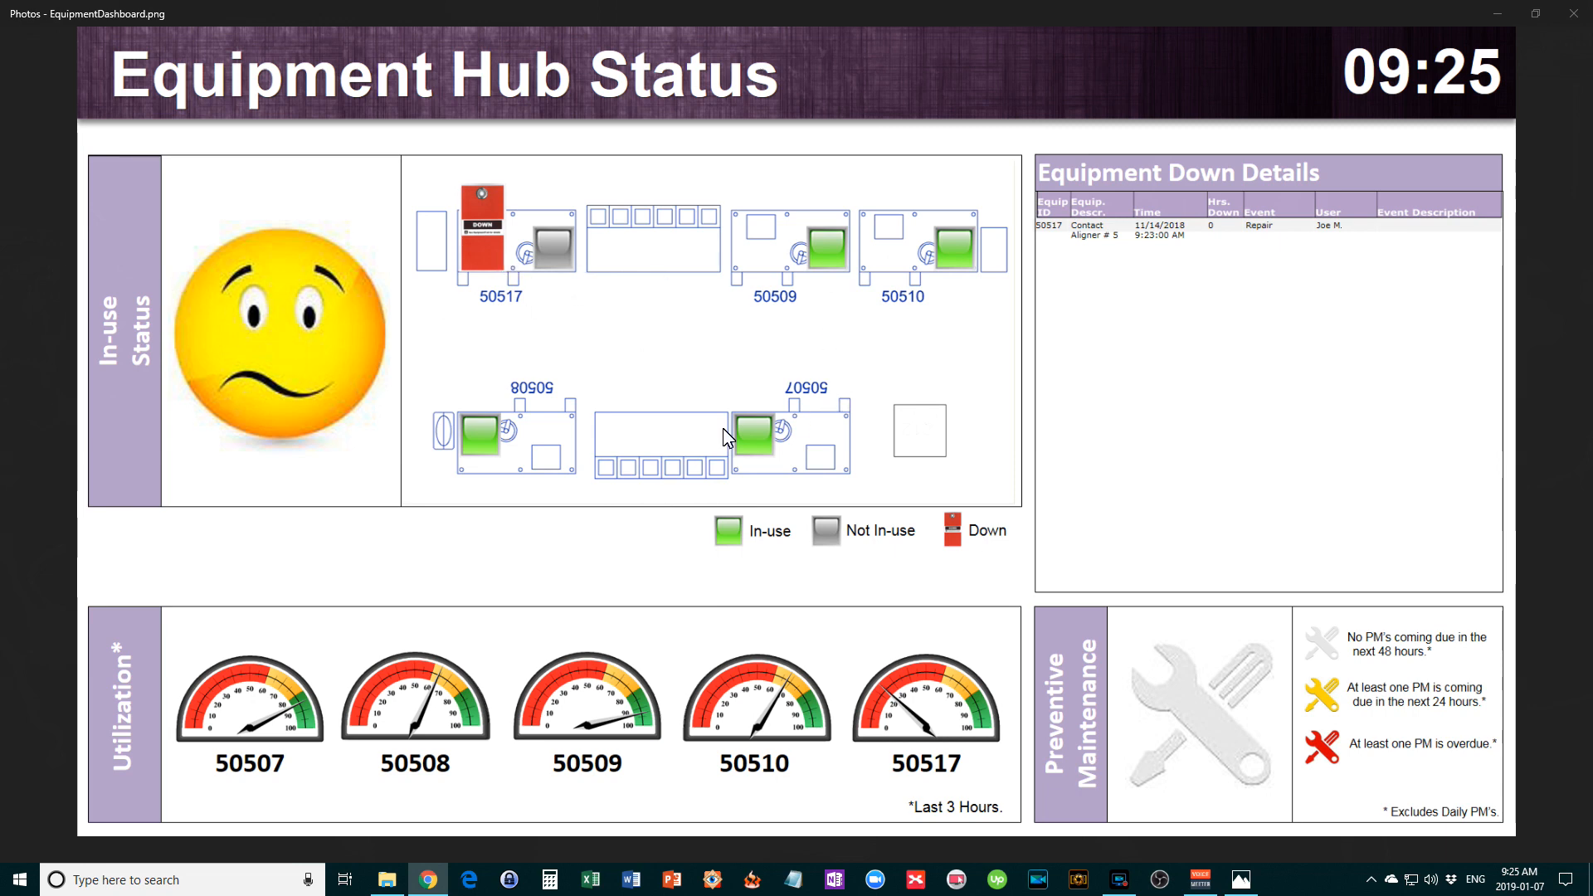
pyautogui.moveTo(302, 415)
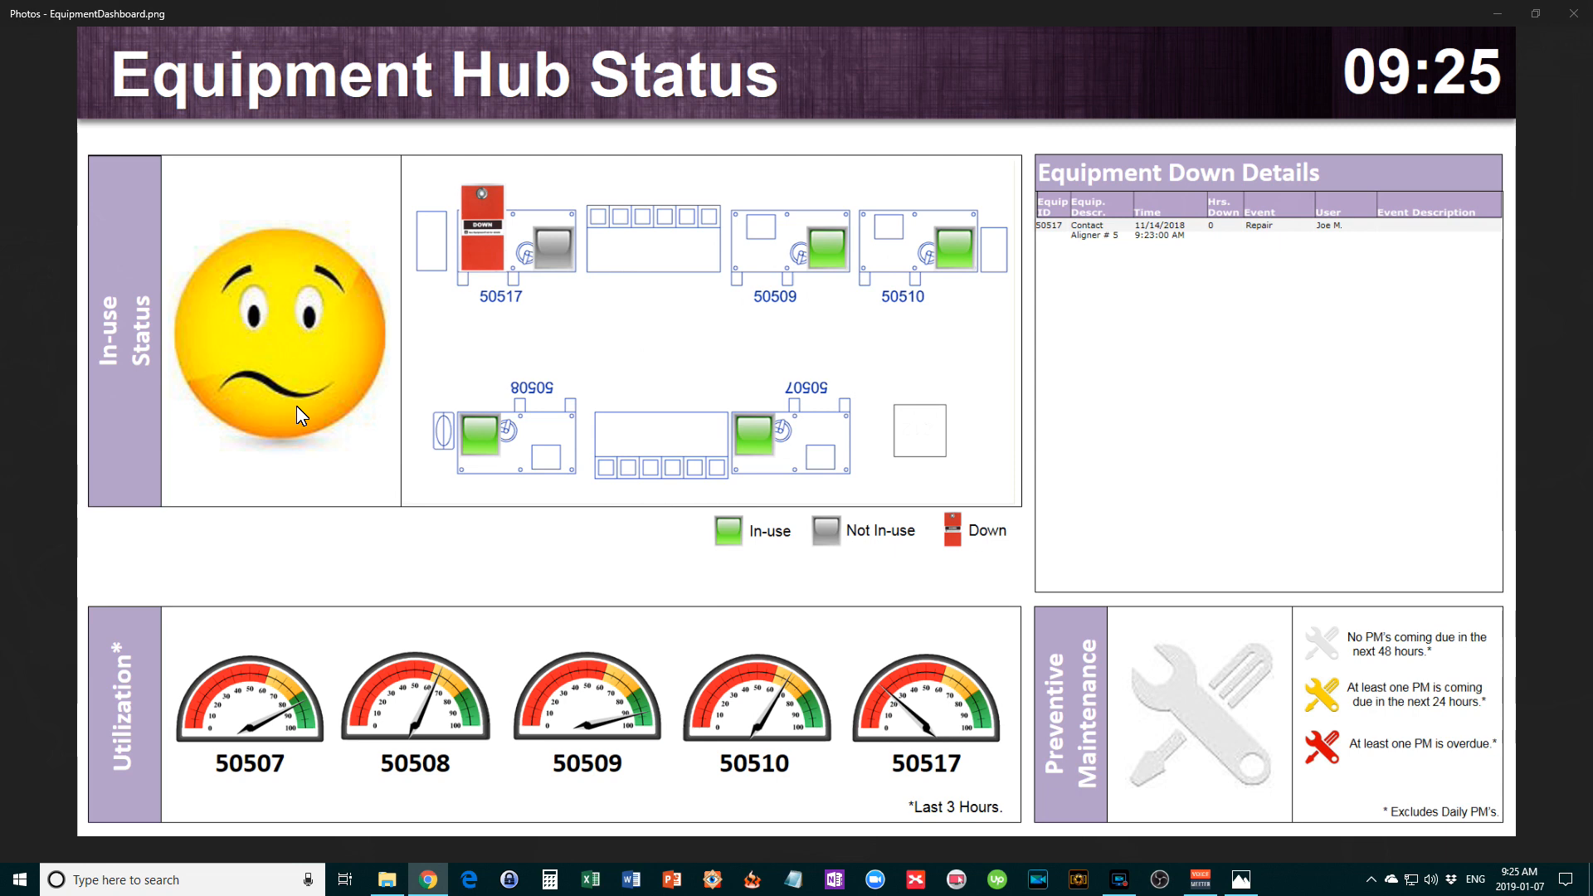
pyautogui.moveTo(356, 397)
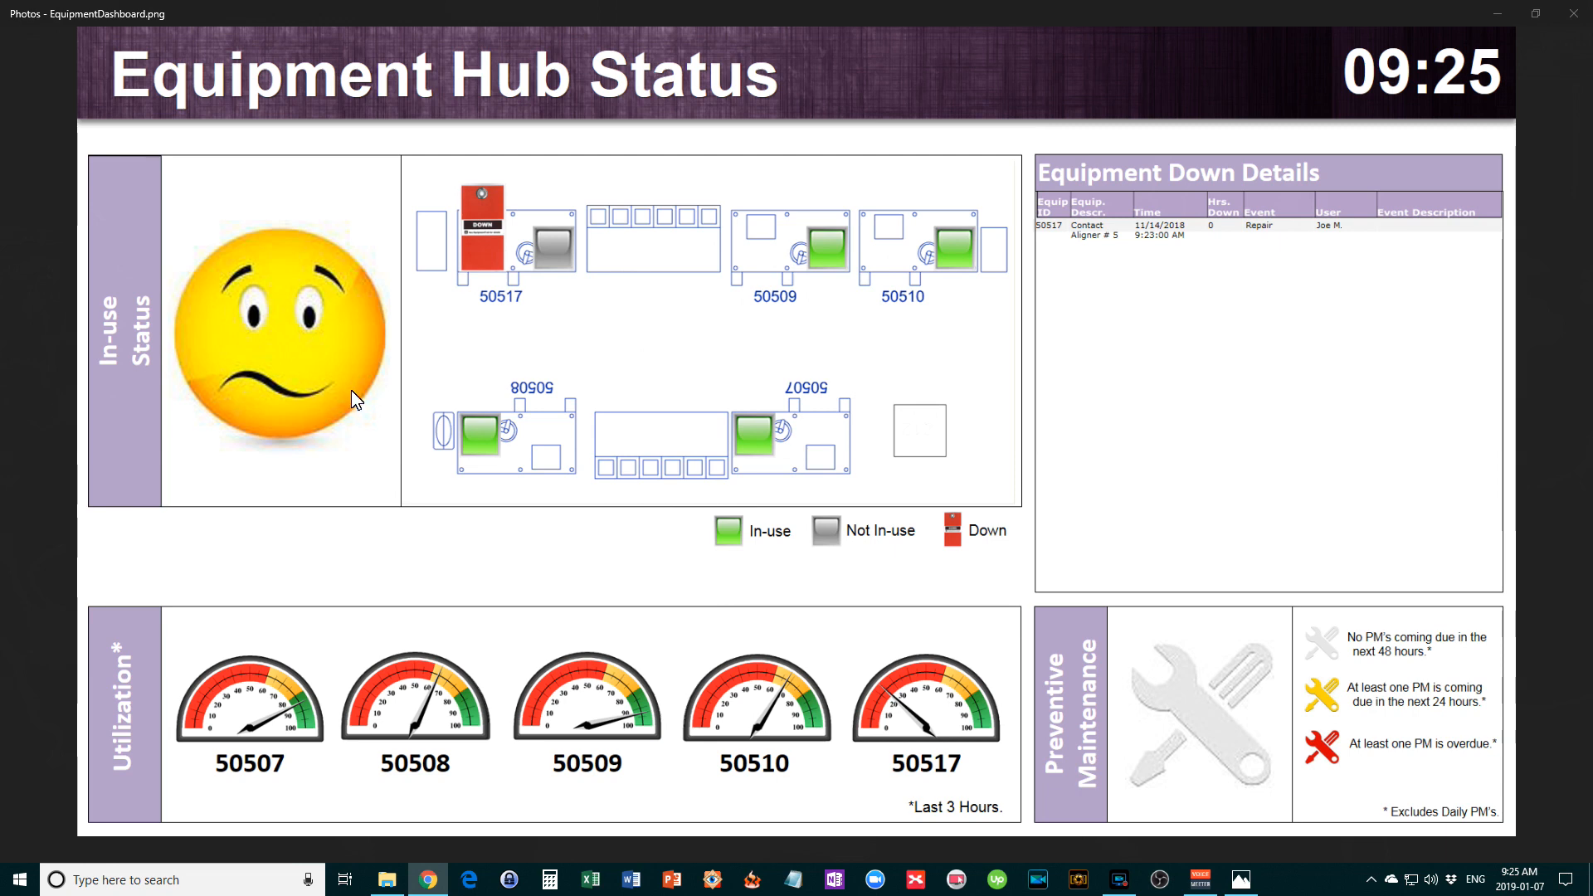
pyautogui.moveTo(570, 387)
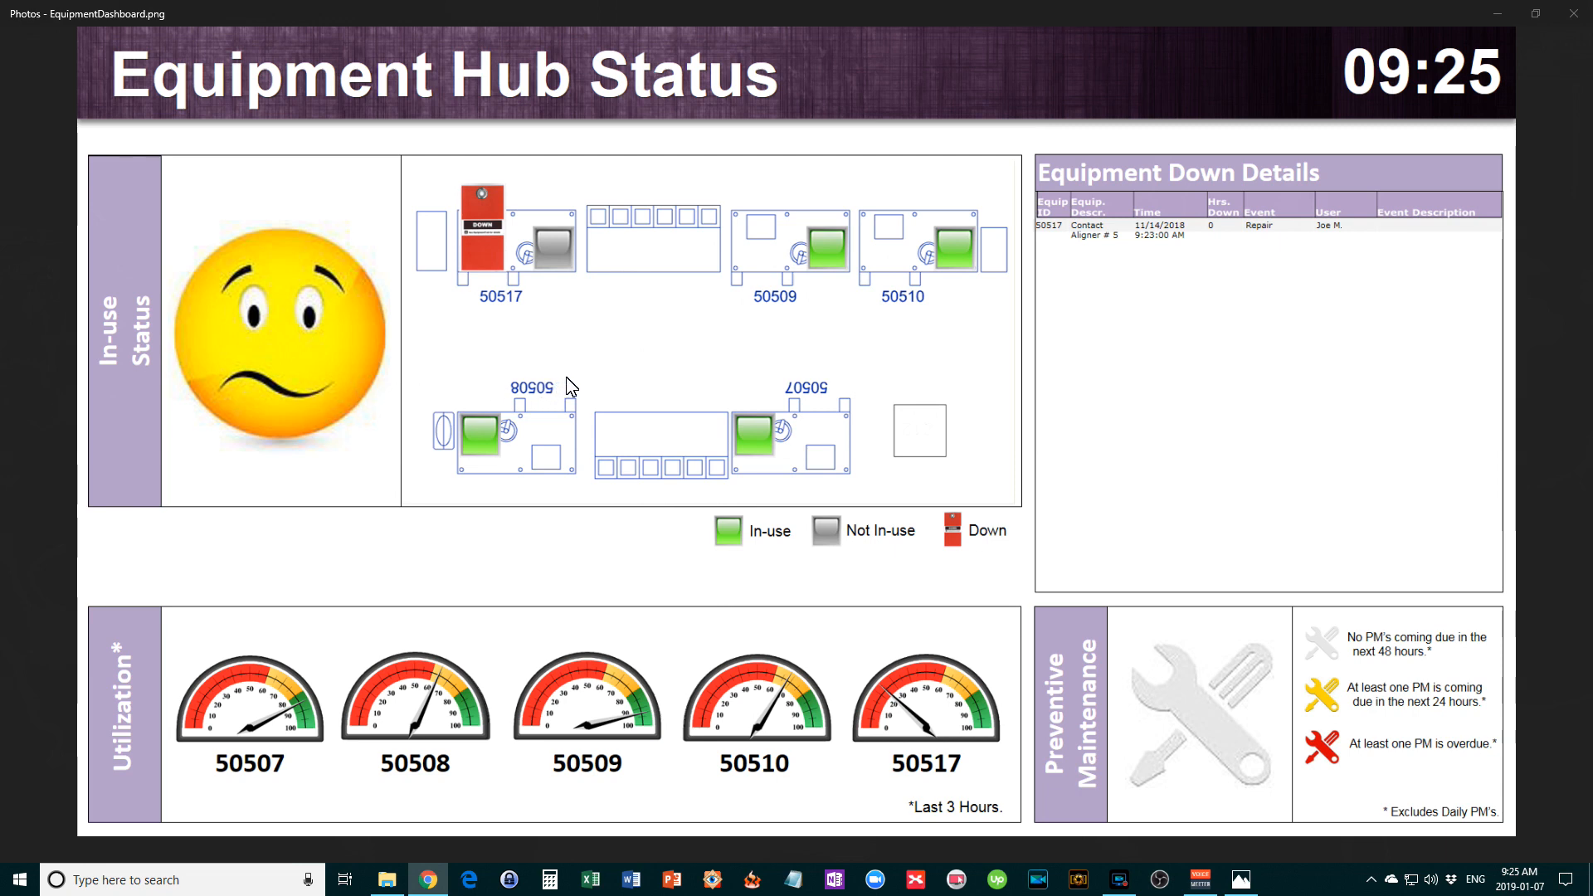
pyautogui.moveTo(877, 504)
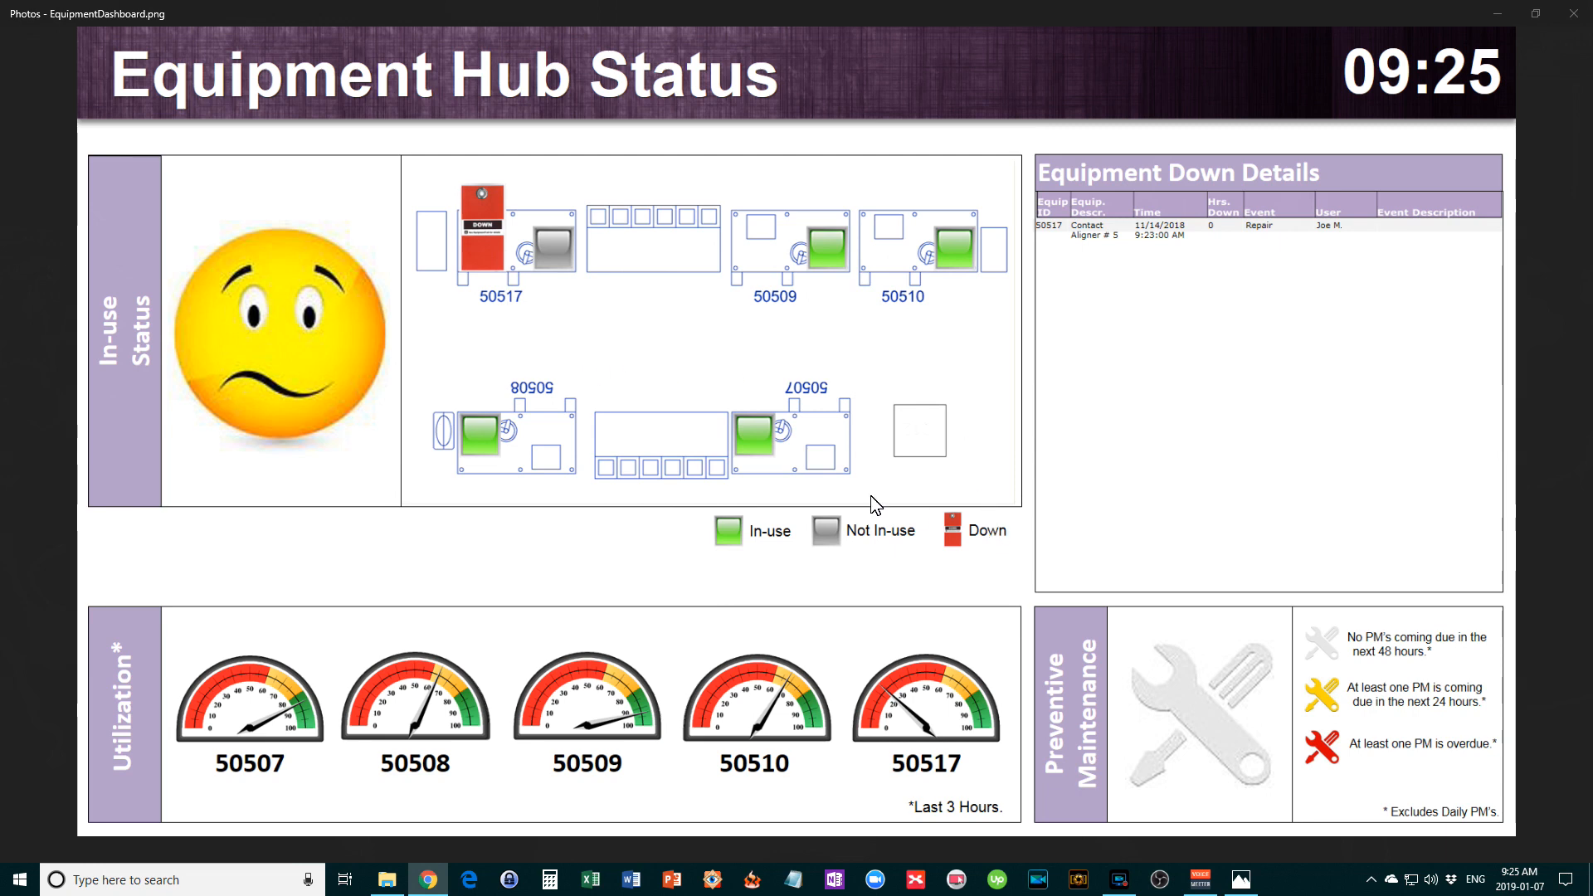
pyautogui.moveTo(821, 500)
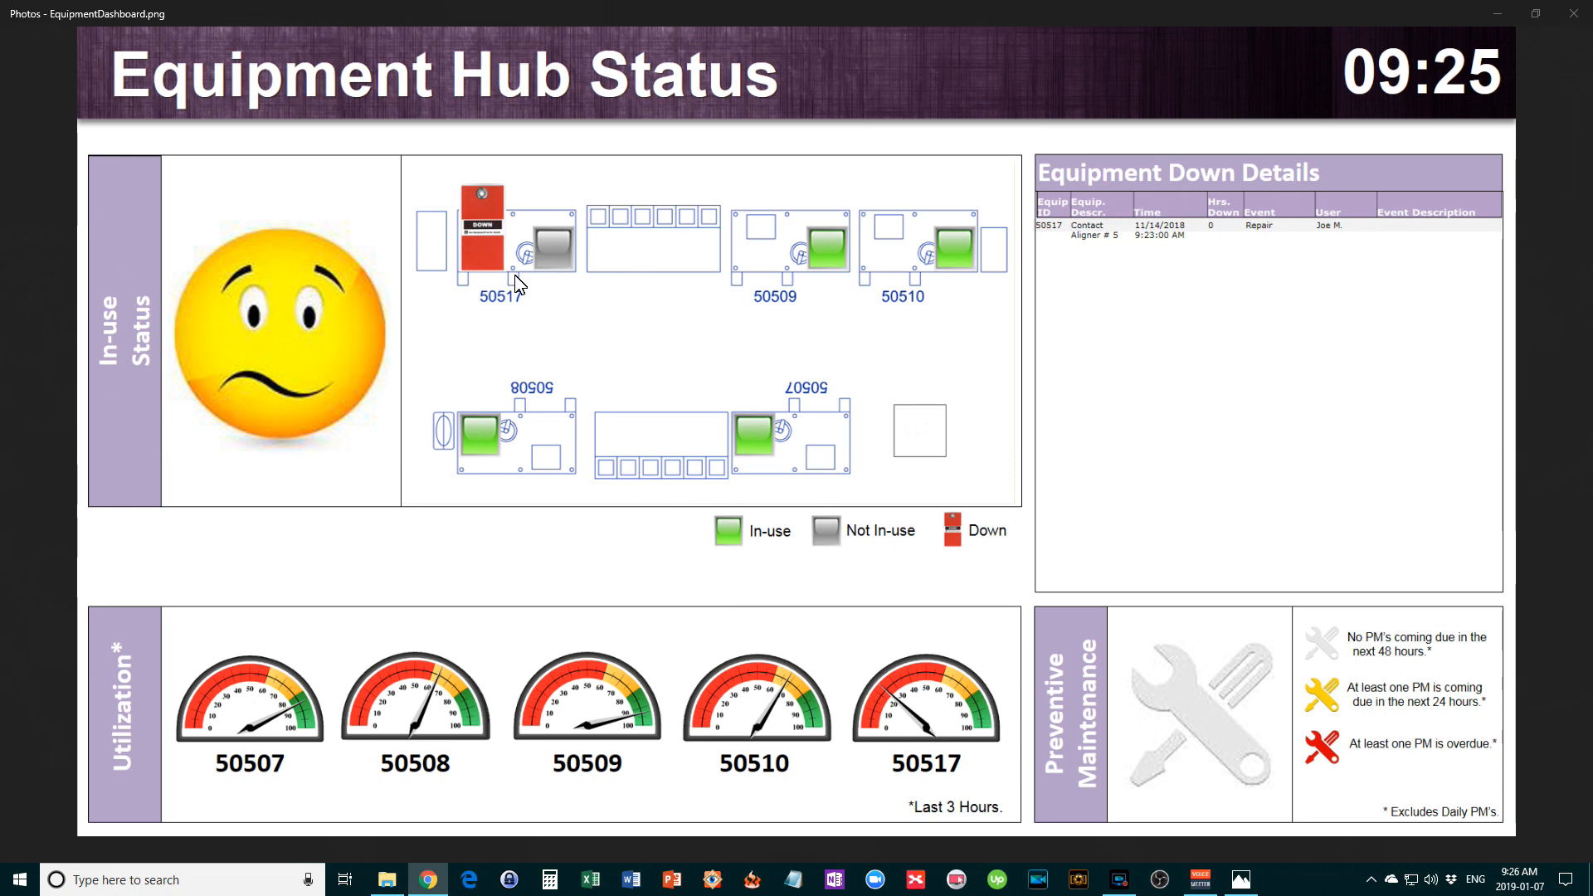
pyautogui.moveTo(280, 812)
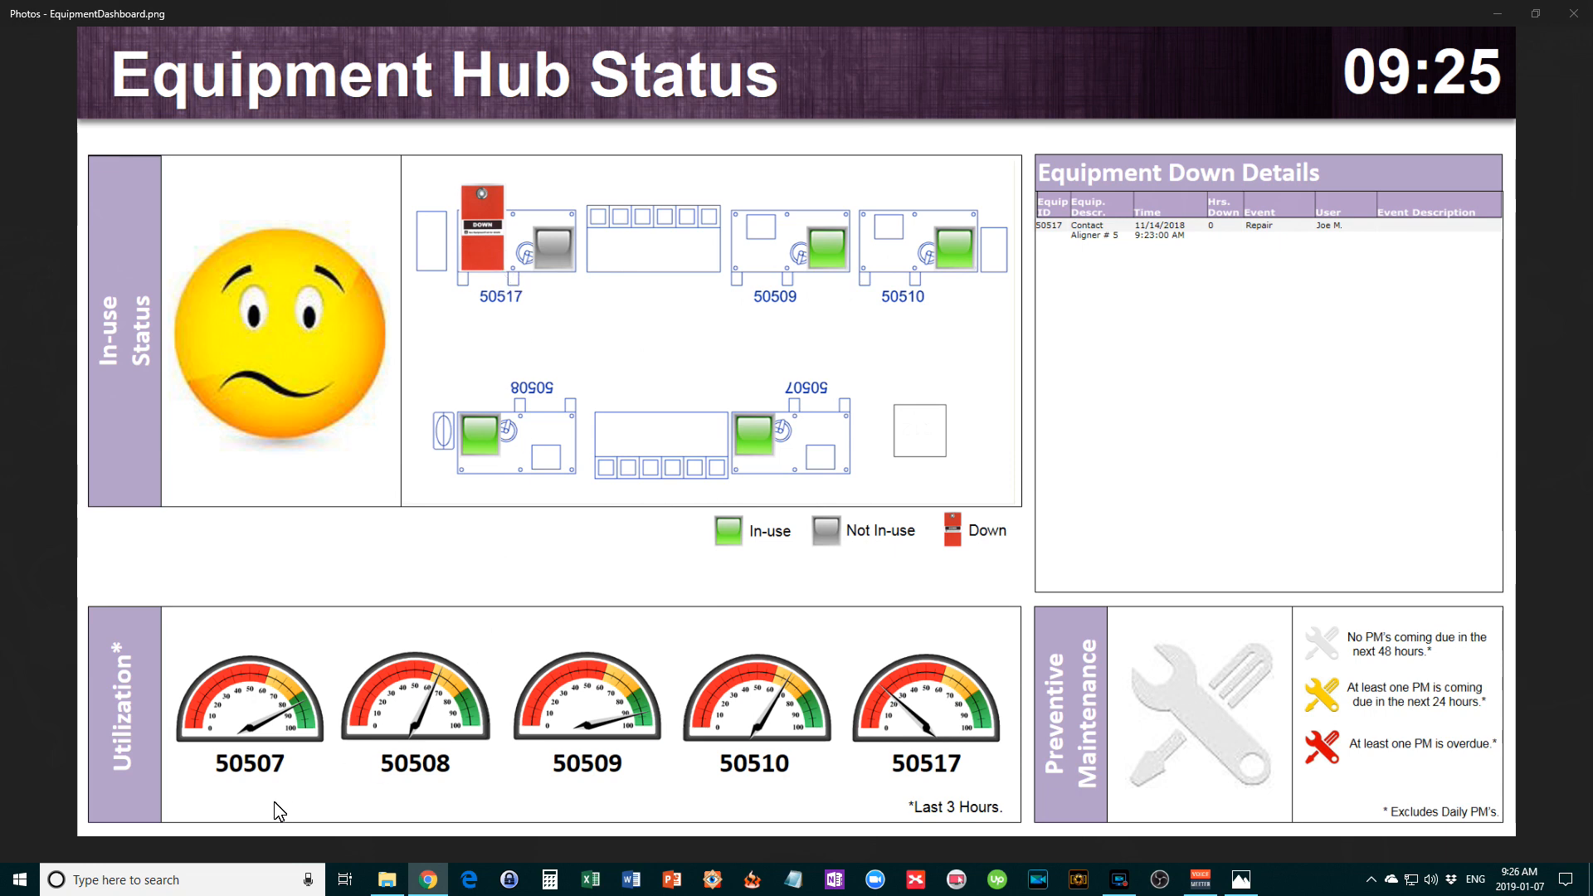
pyautogui.moveTo(668, 750)
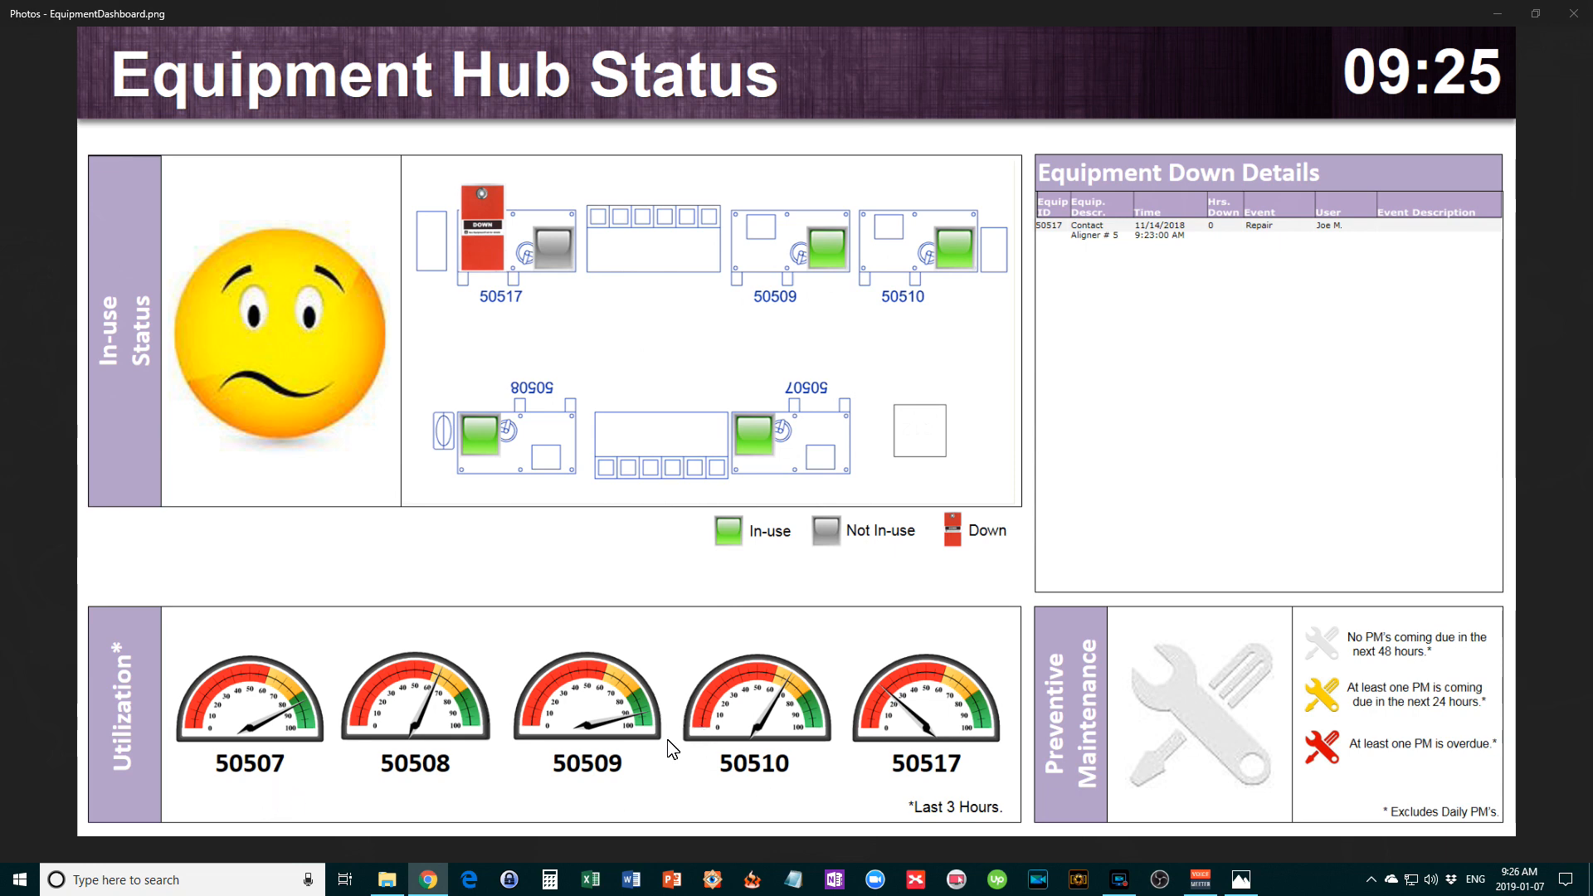
pyautogui.moveTo(365, 769)
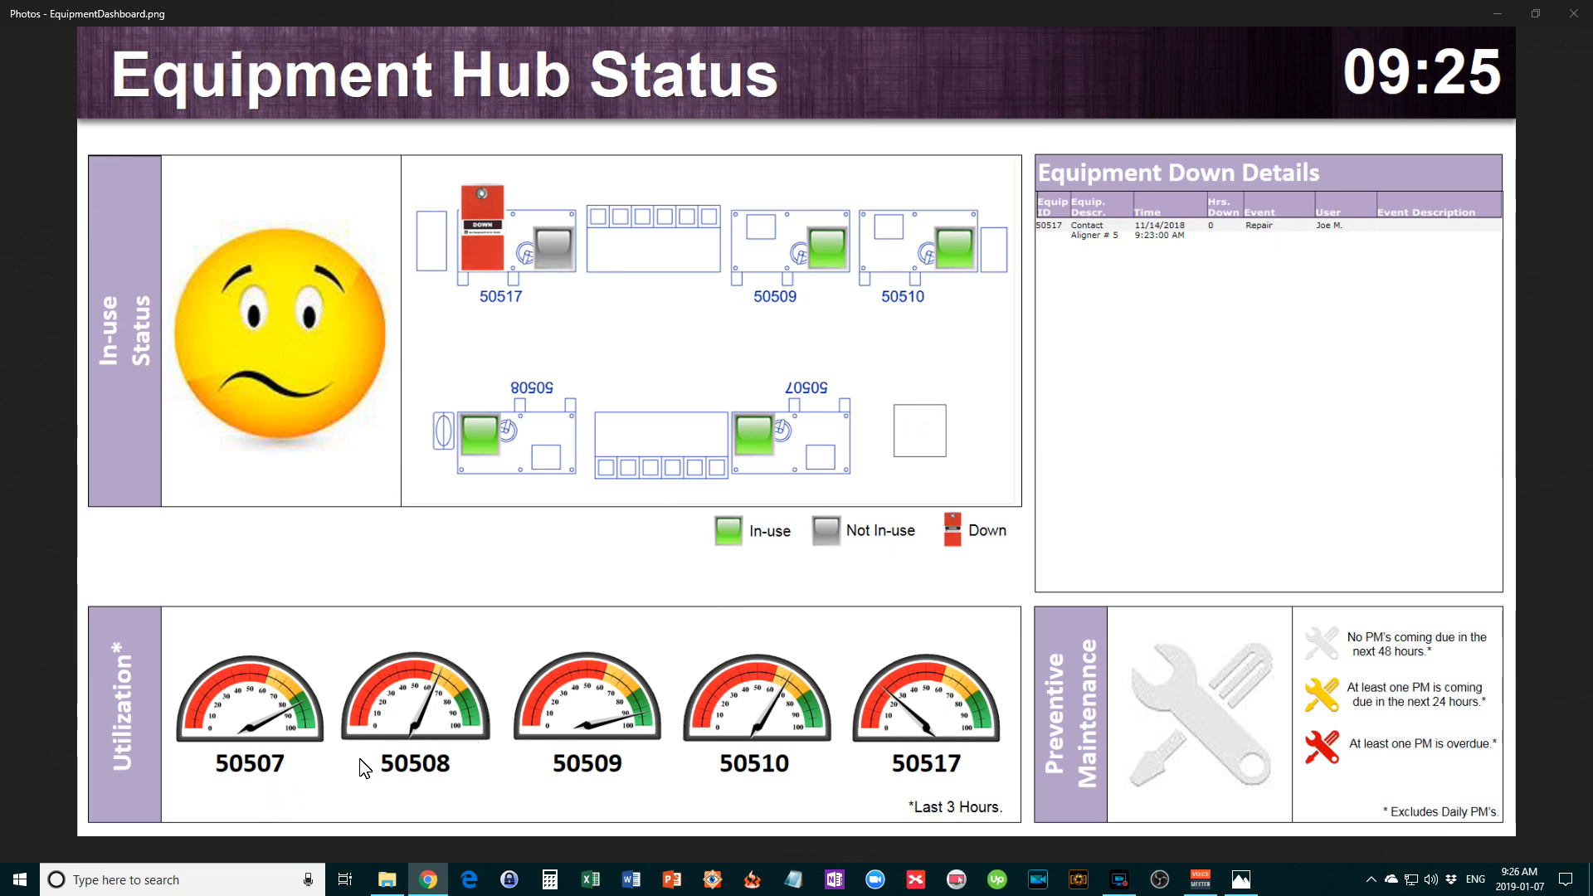
pyautogui.moveTo(305, 722)
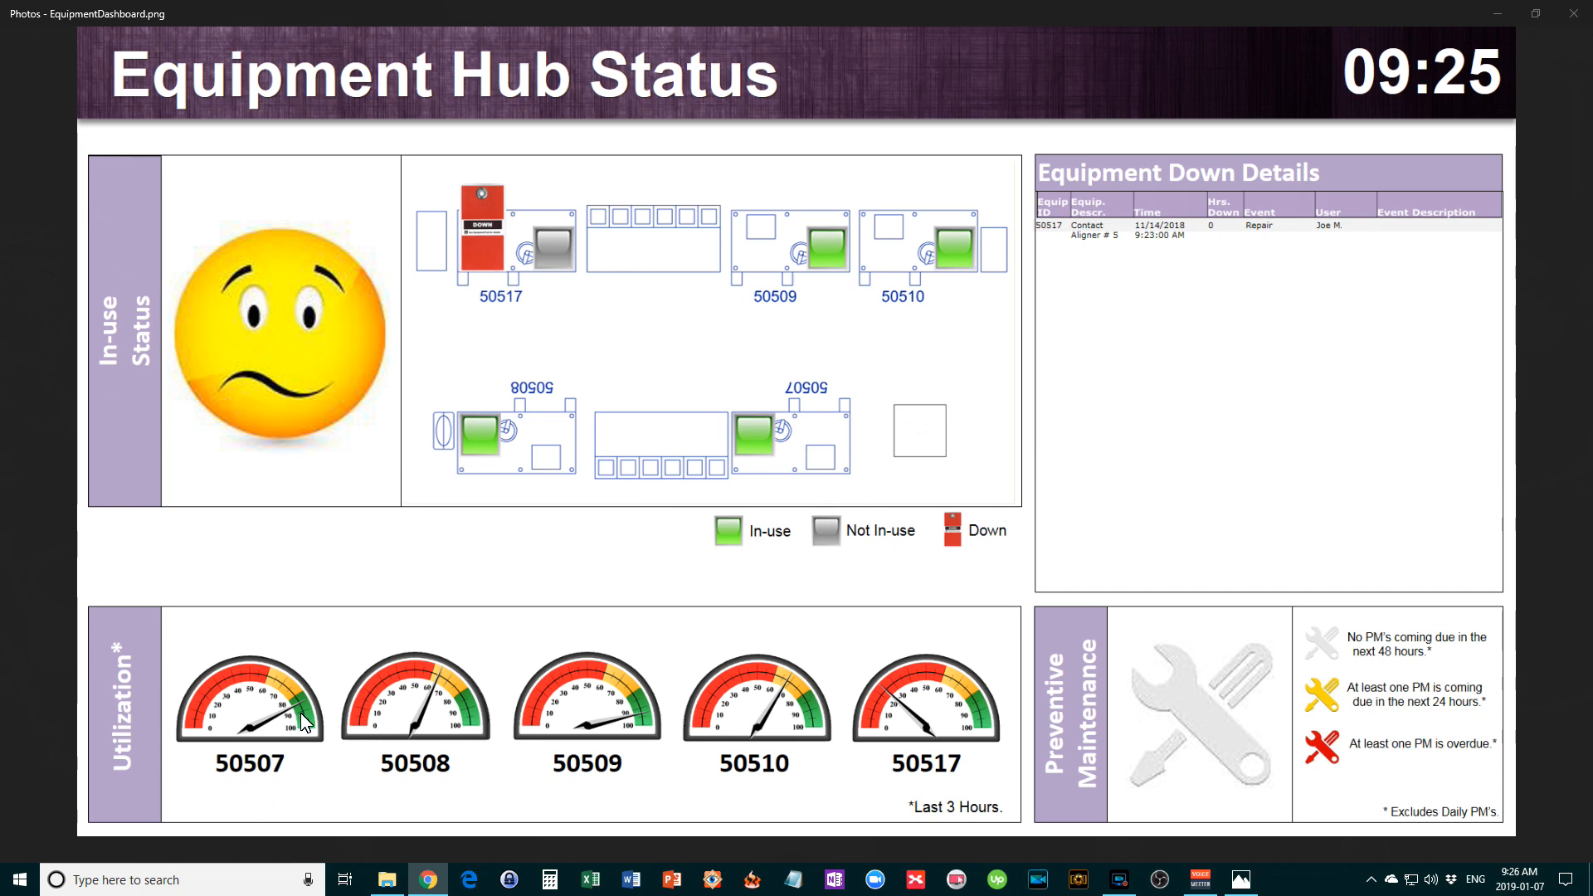
pyautogui.moveTo(444, 737)
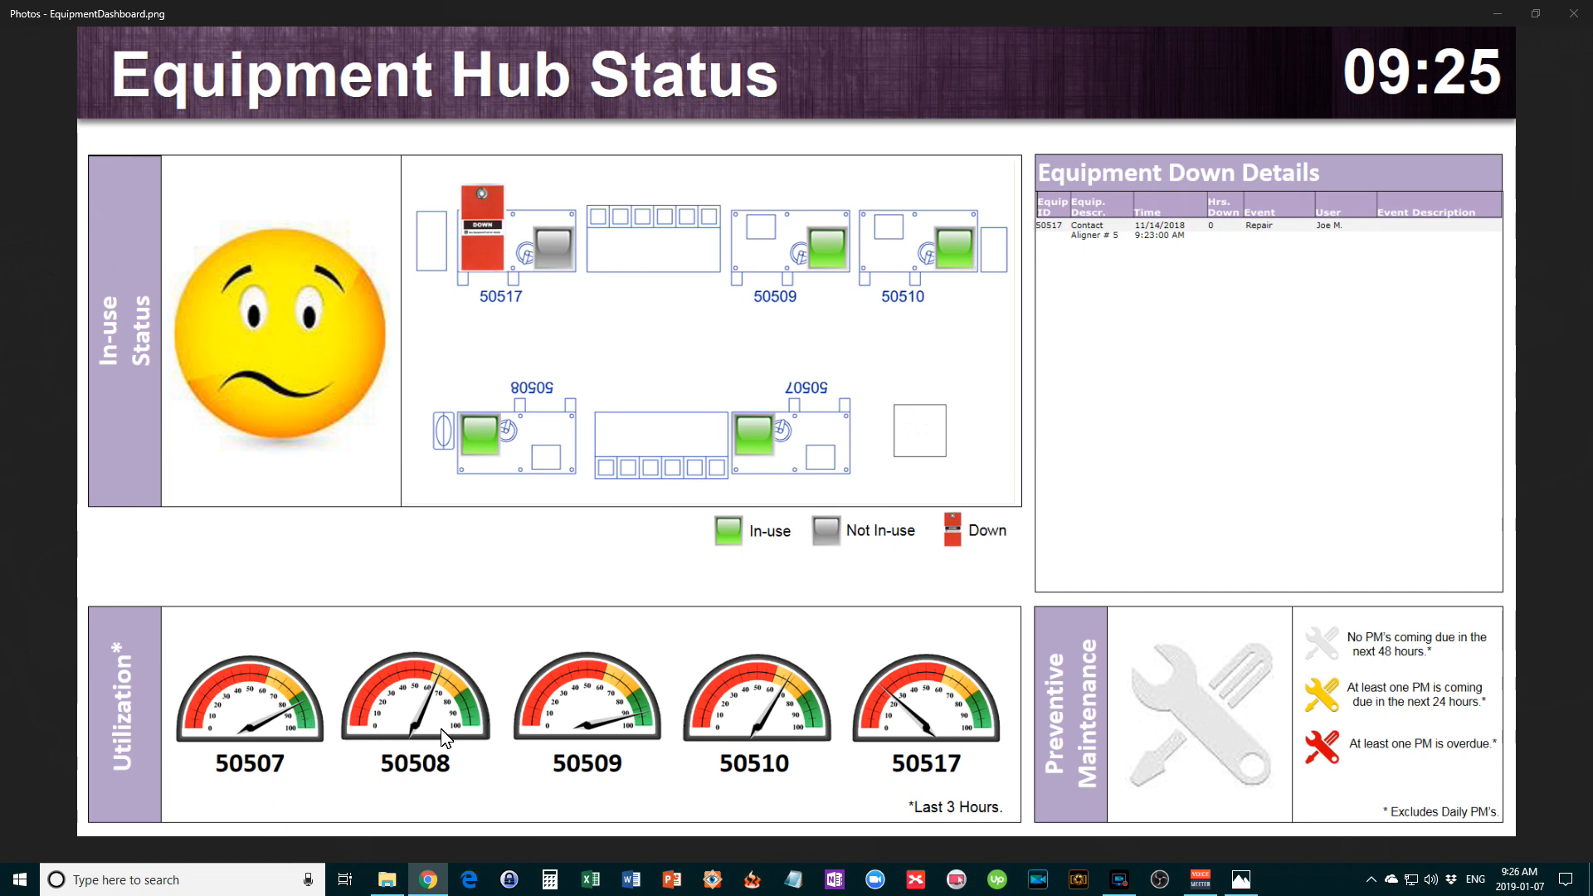
pyautogui.moveTo(526, 743)
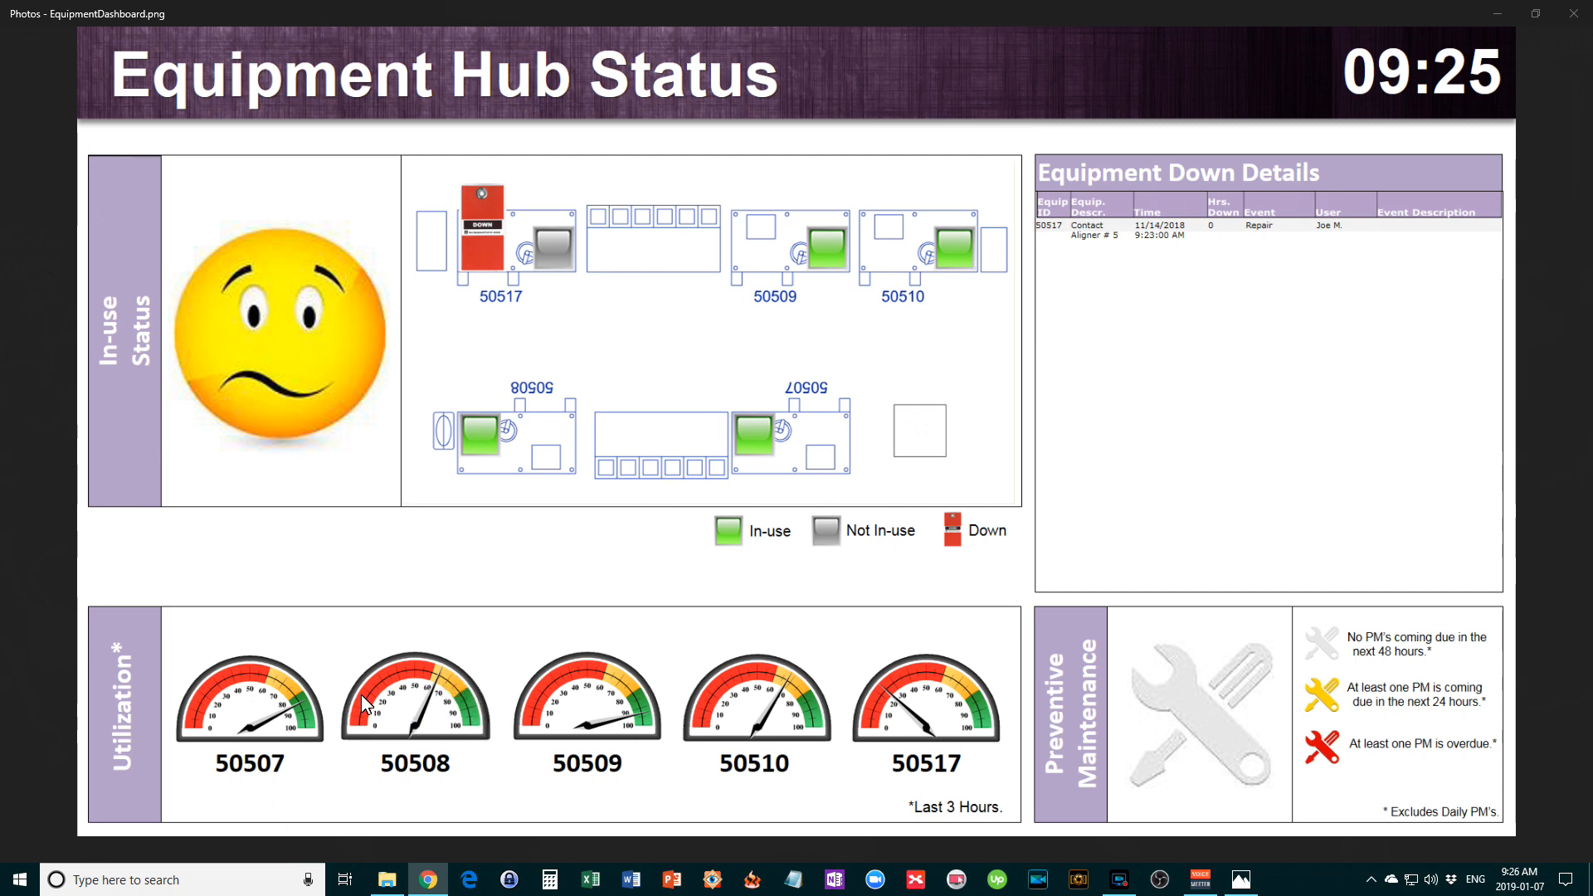
pyautogui.moveTo(617, 734)
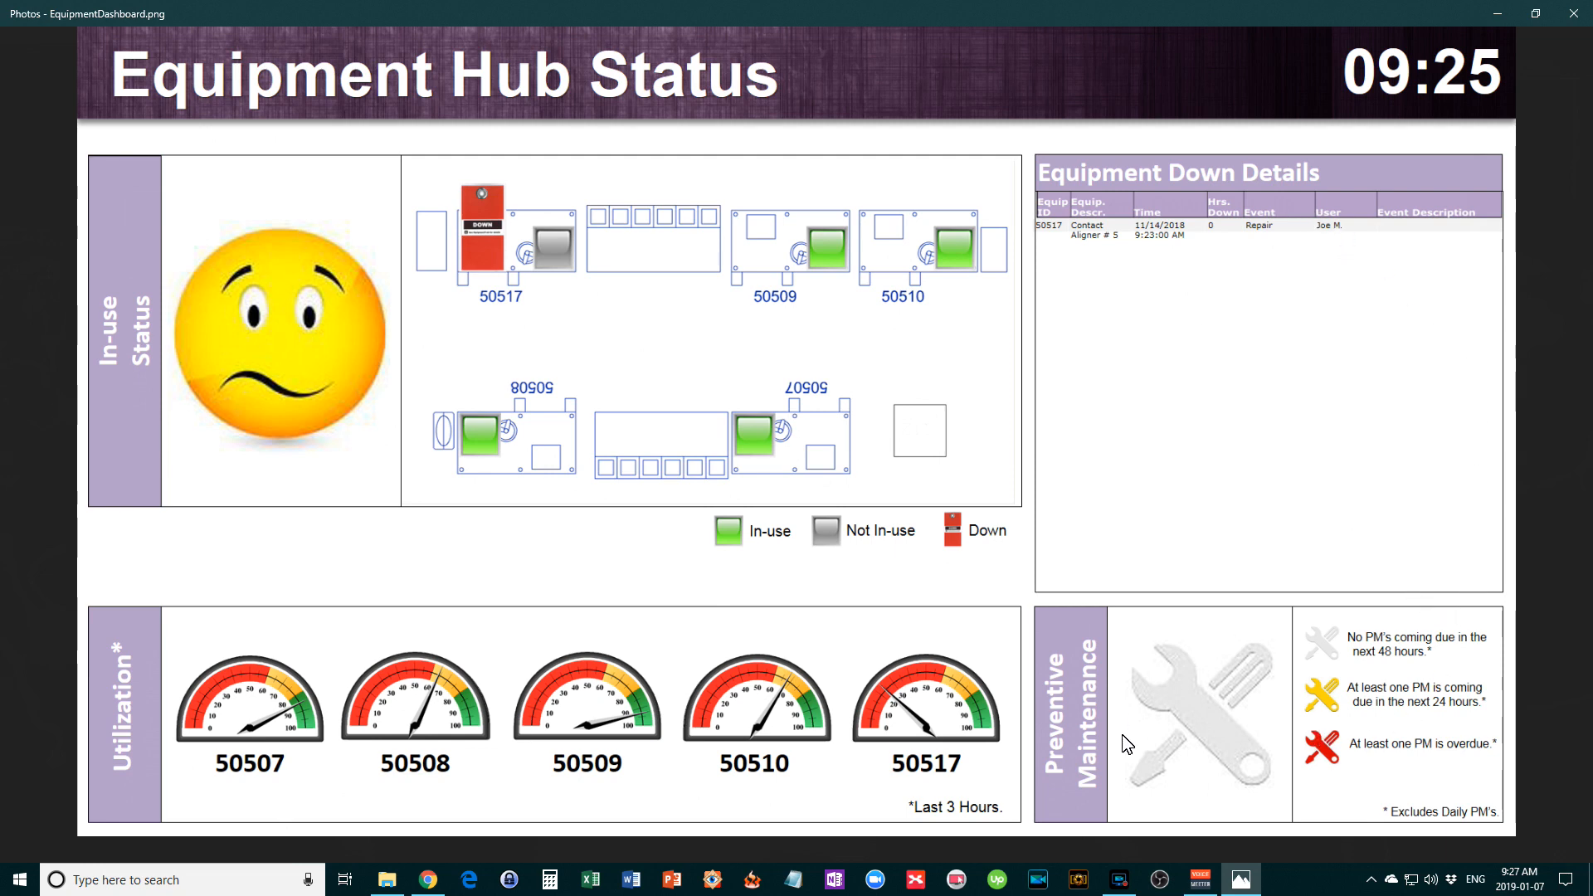
pyautogui.moveTo(1276, 780)
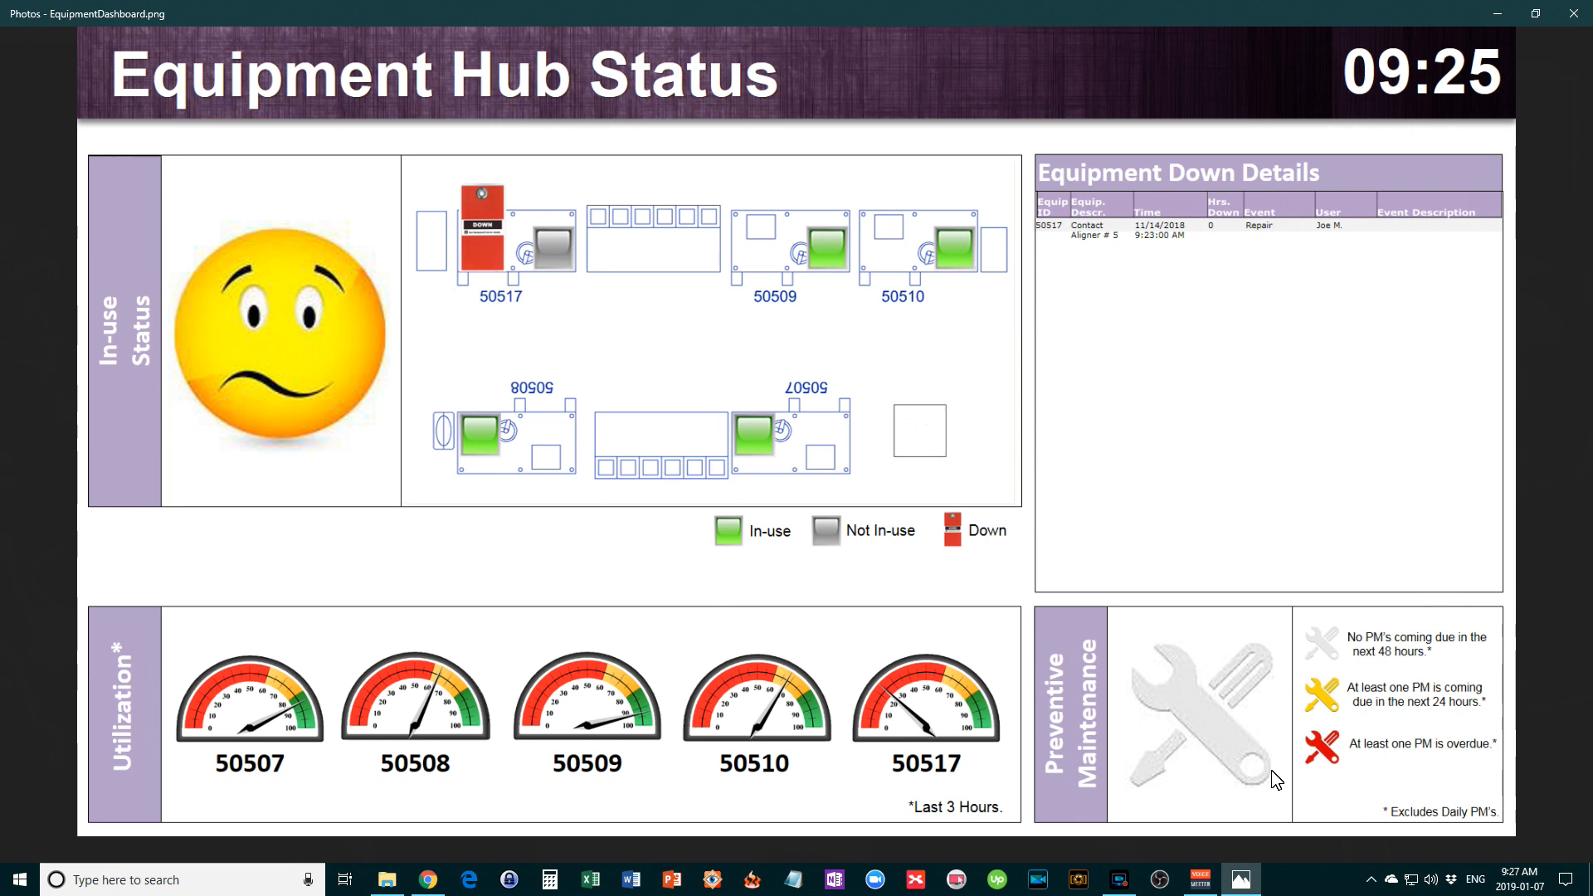
pyautogui.moveTo(609, 282)
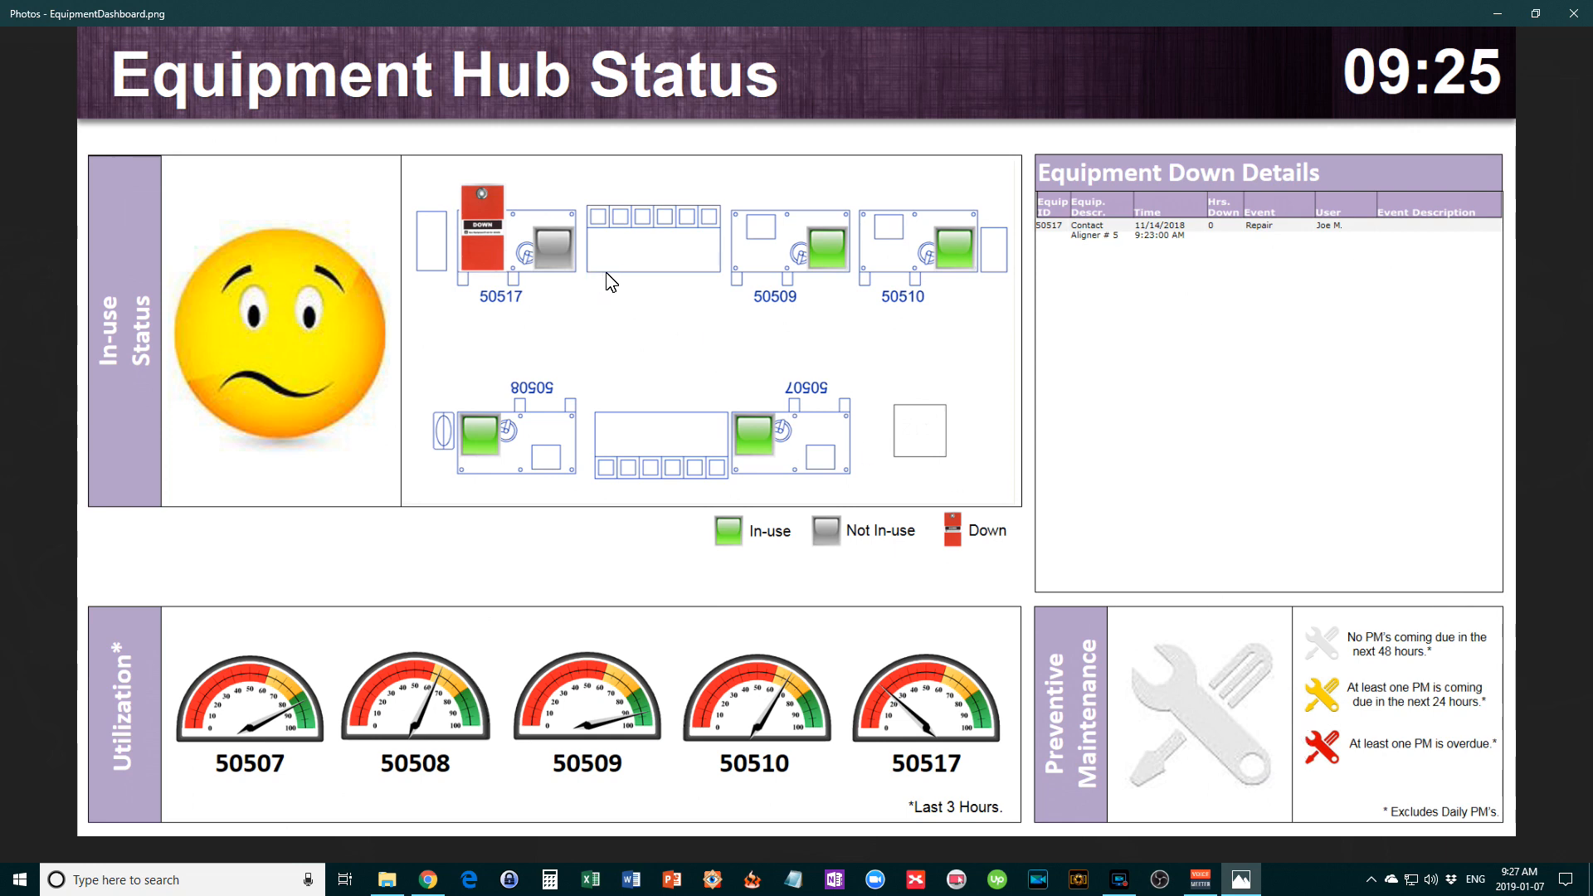
pyautogui.moveTo(586, 332)
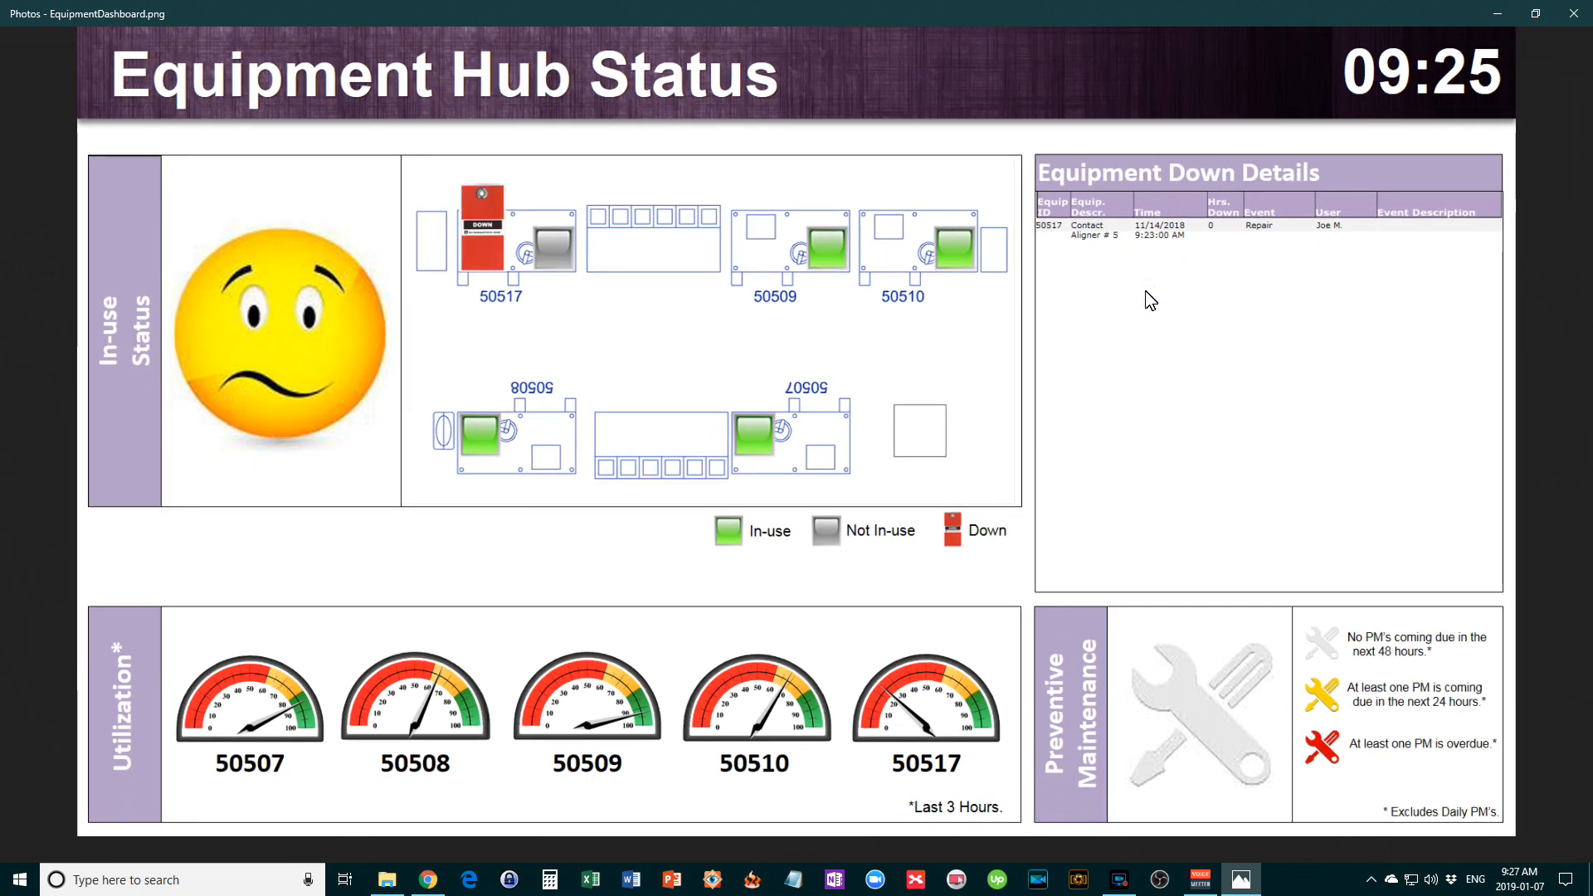
pyautogui.moveTo(1334, 780)
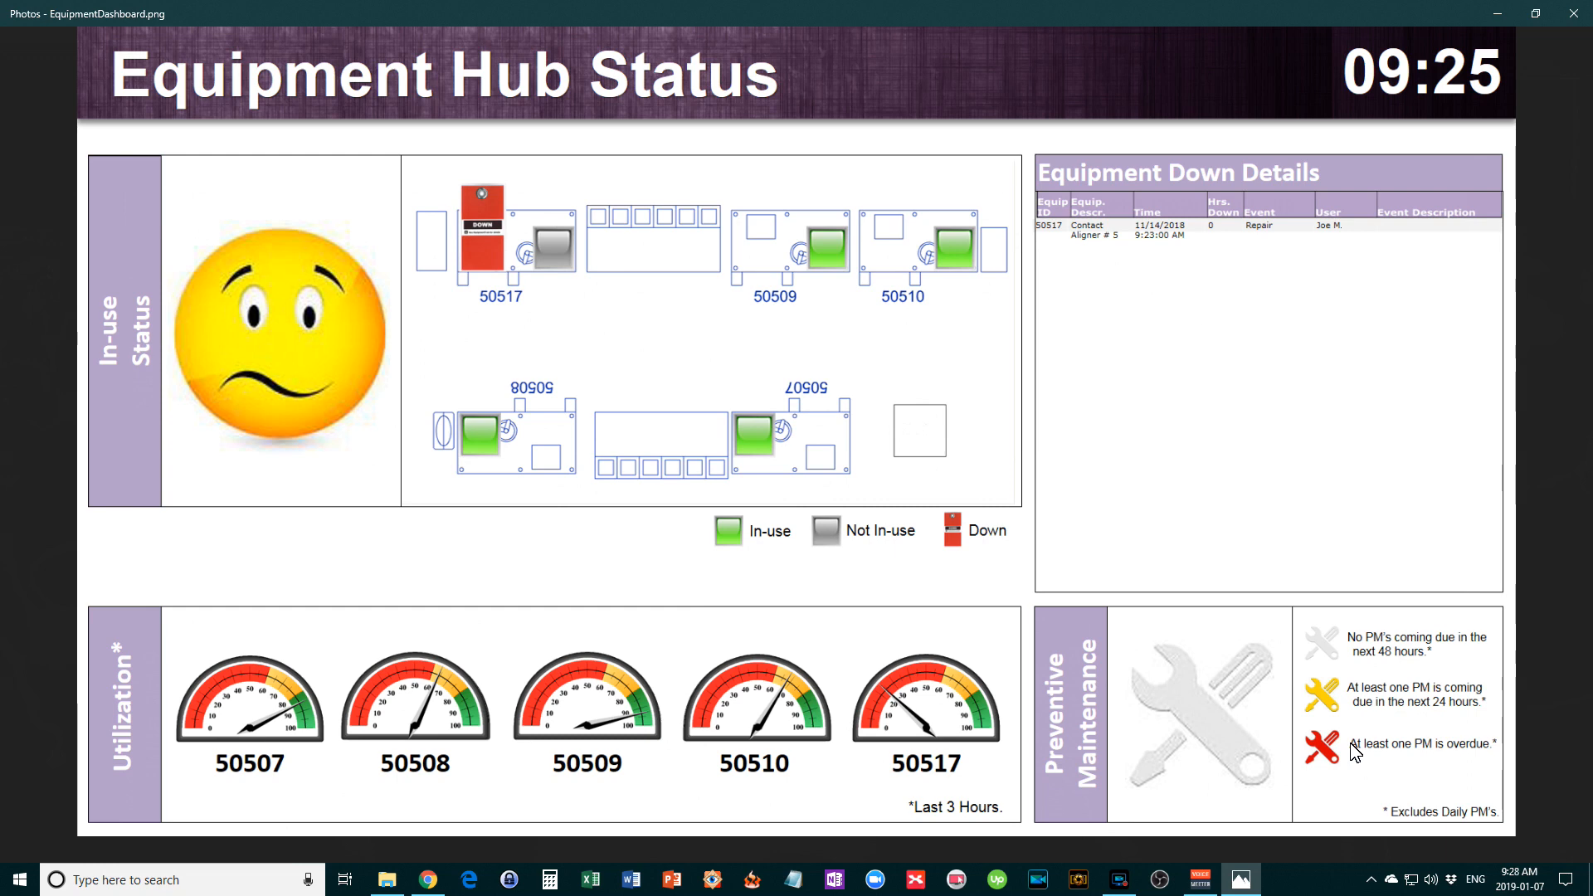
pyautogui.moveTo(1372, 558)
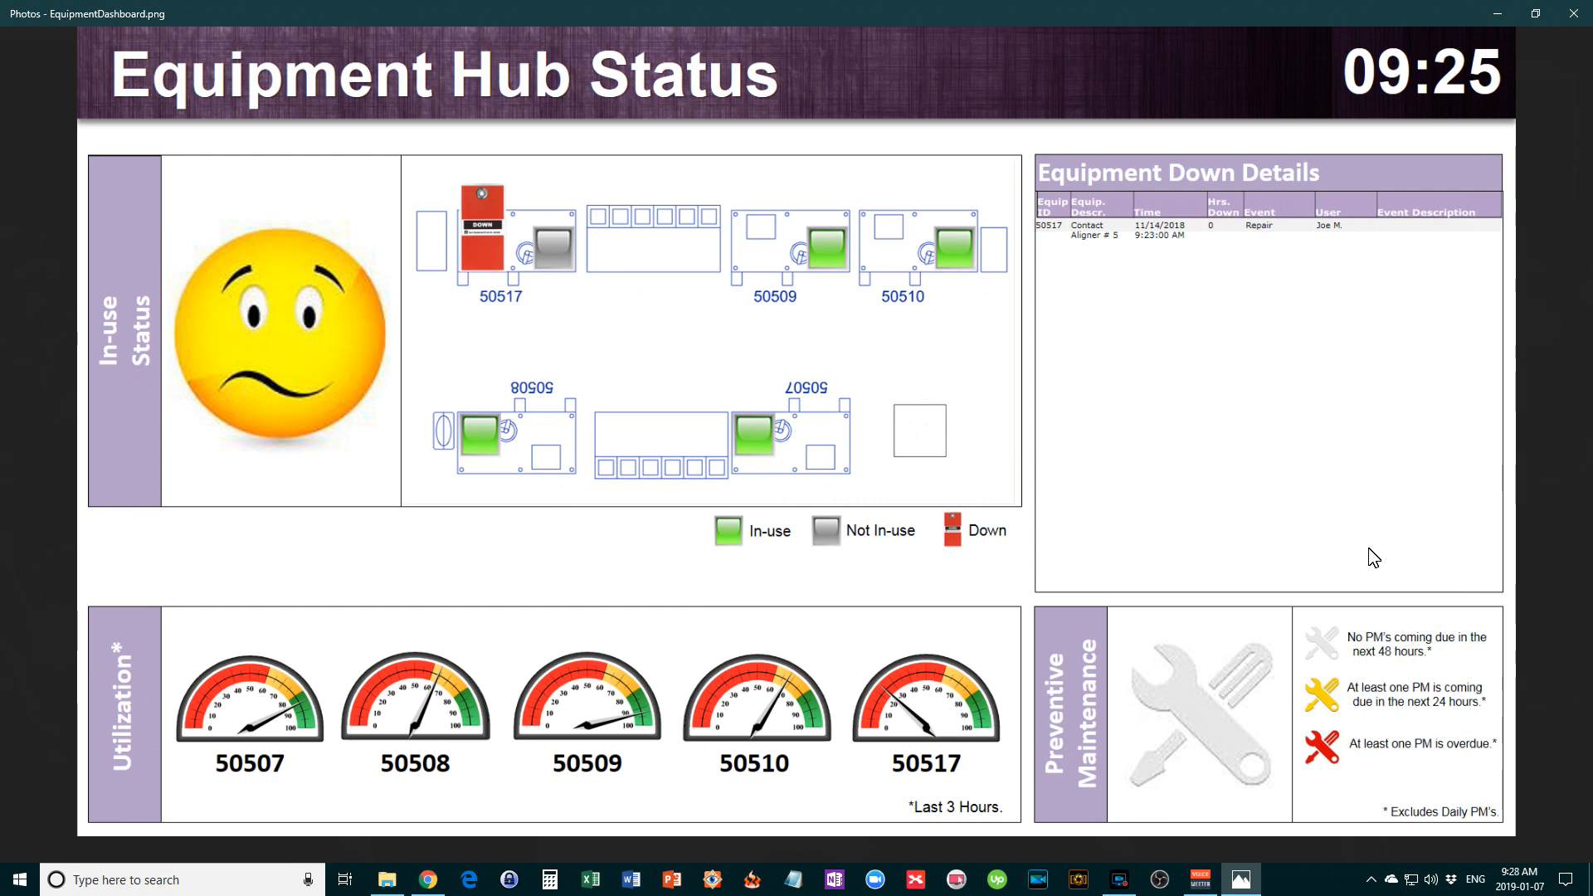
pyautogui.moveTo(878, 395)
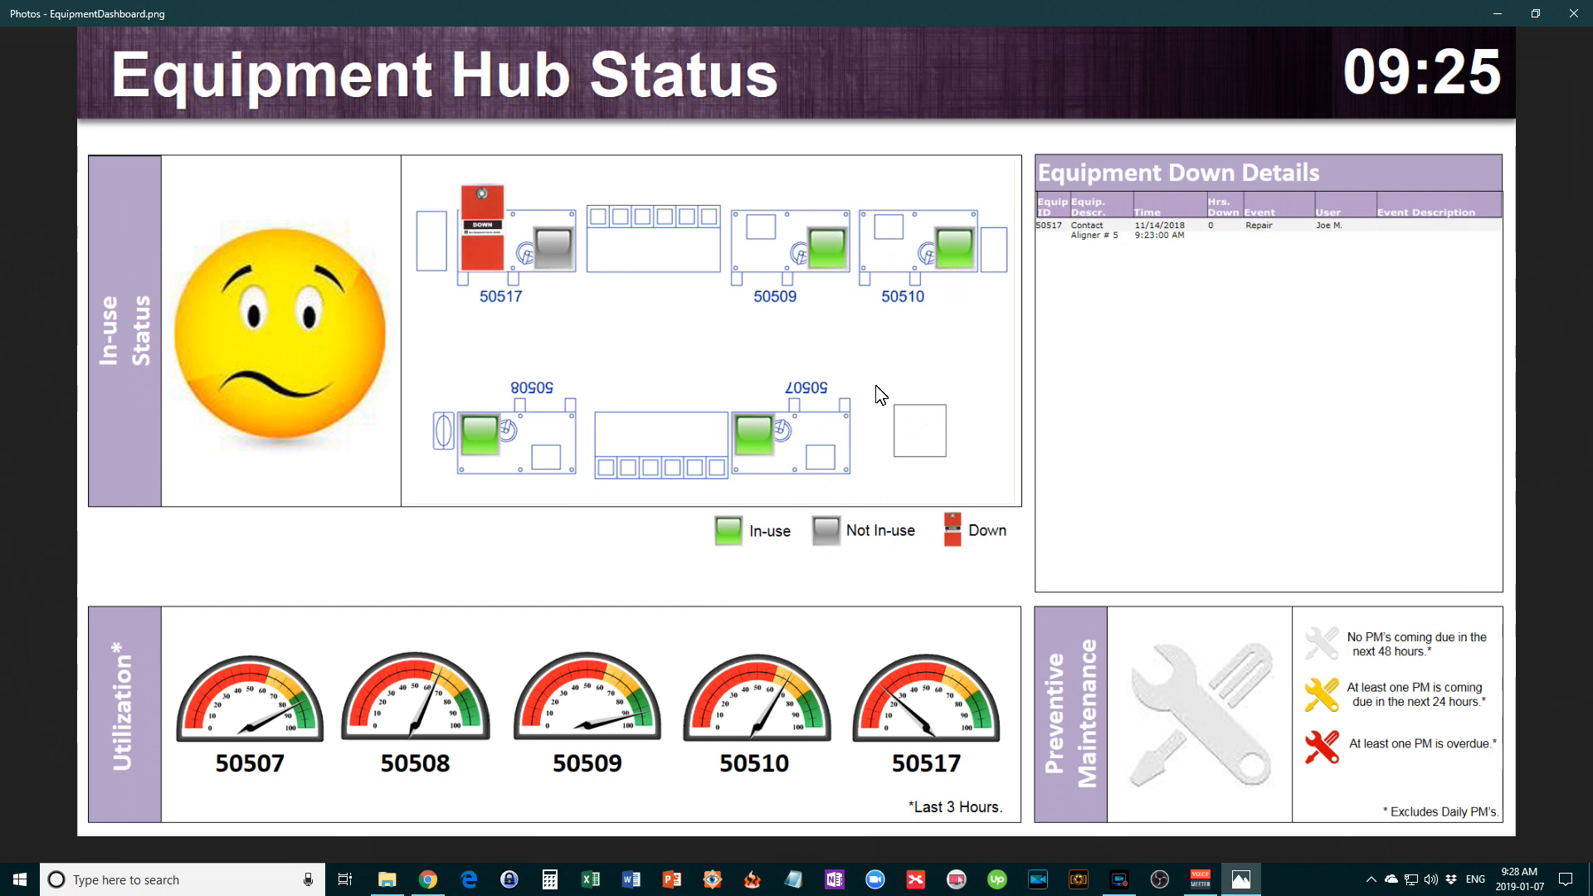
pyautogui.moveTo(1192, 196)
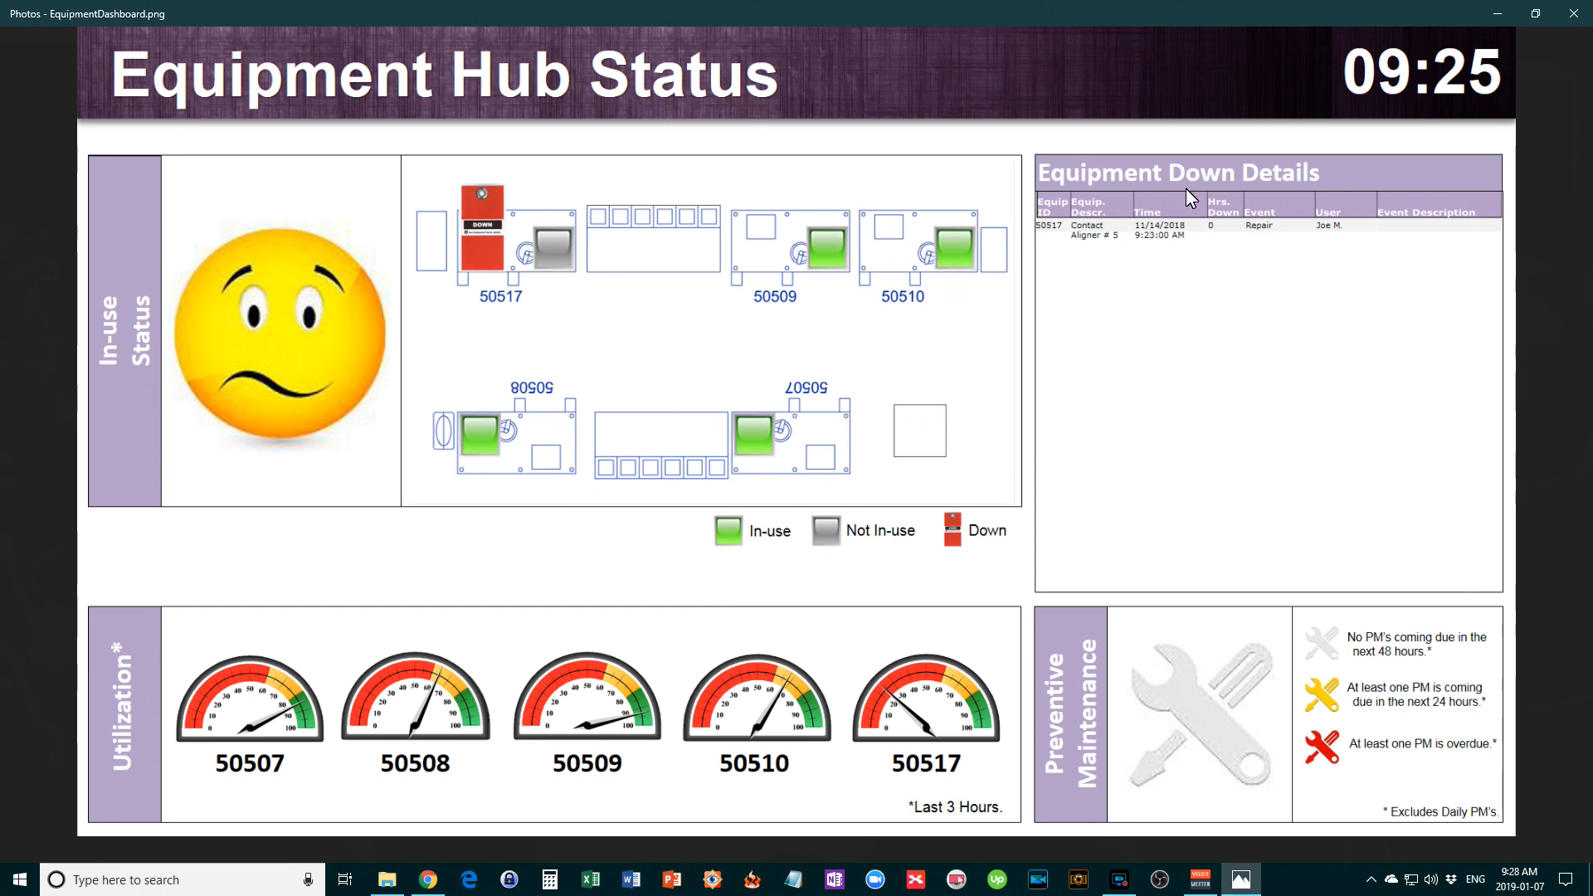
pyautogui.moveTo(748, 418)
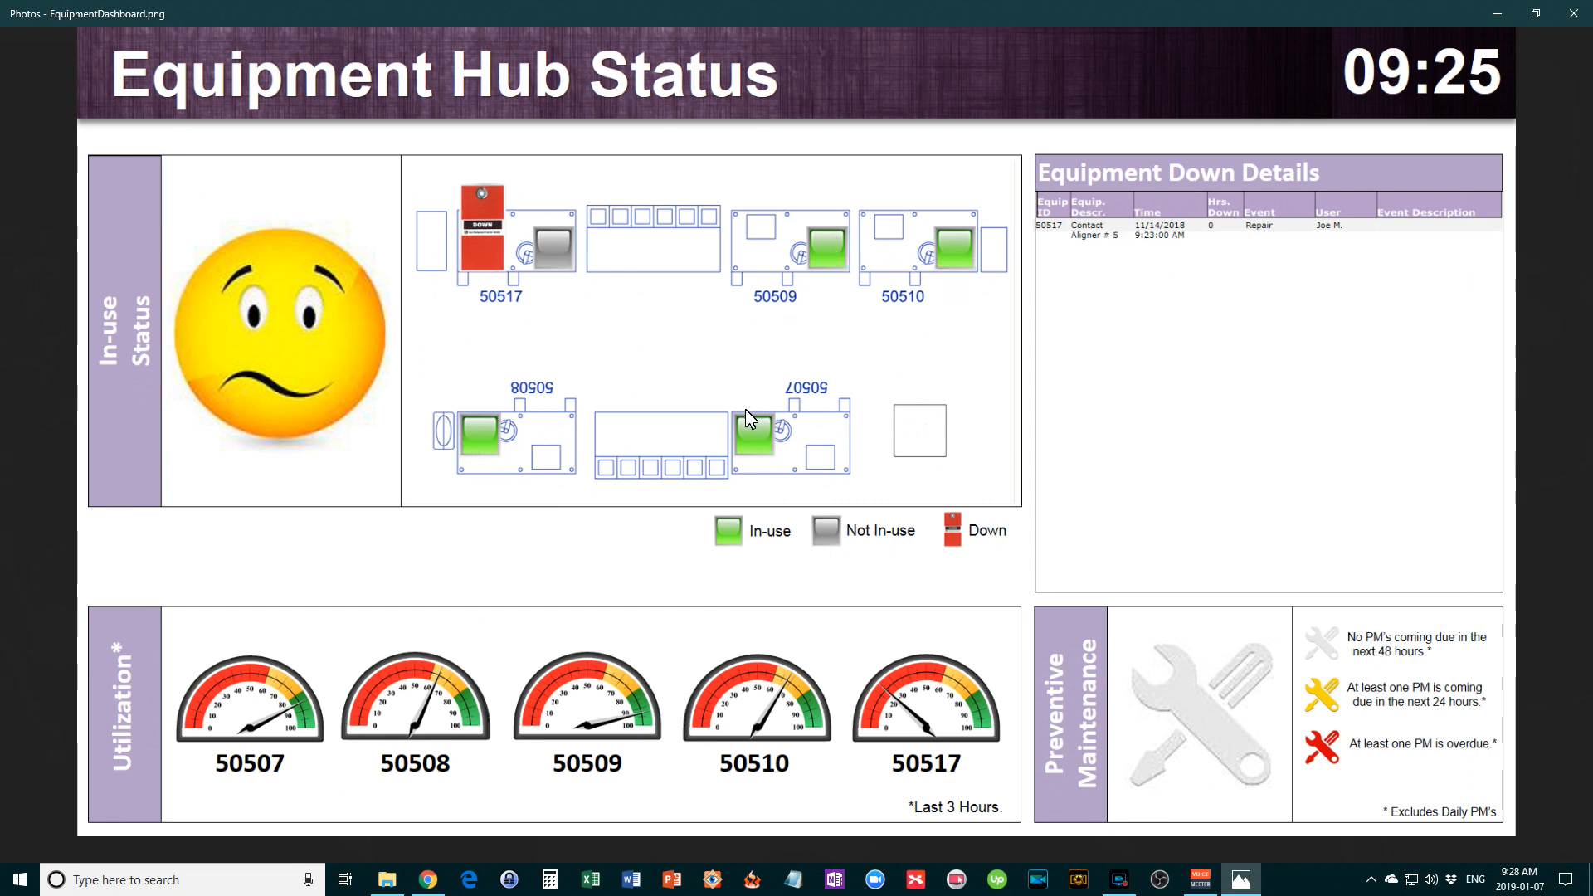